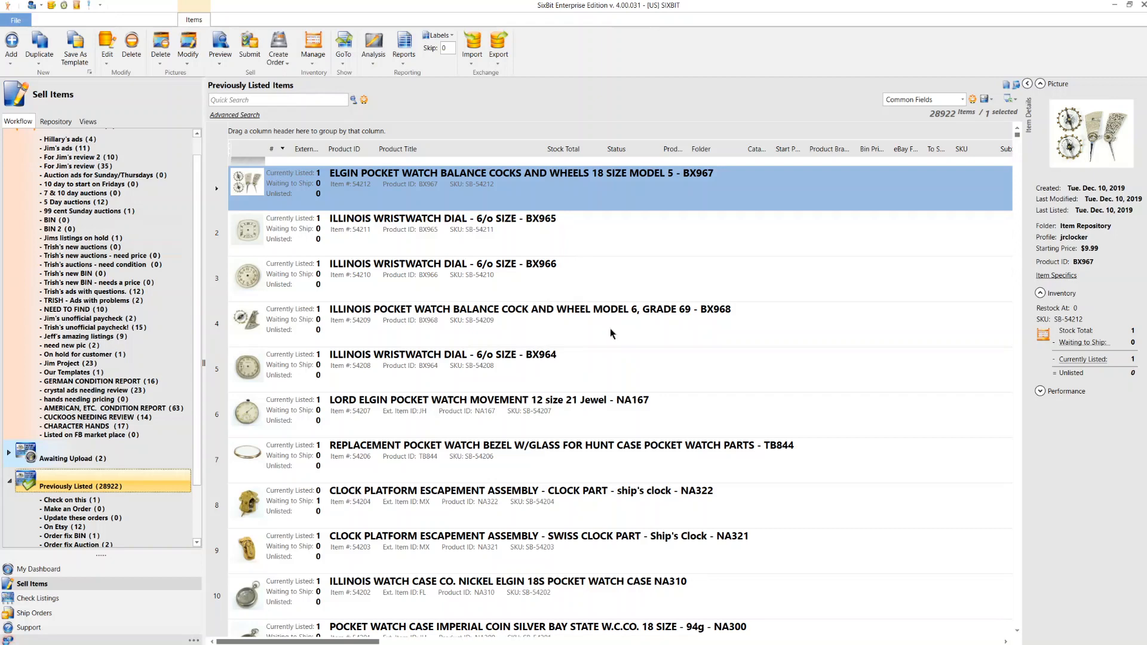
mouse_move(558, 327)
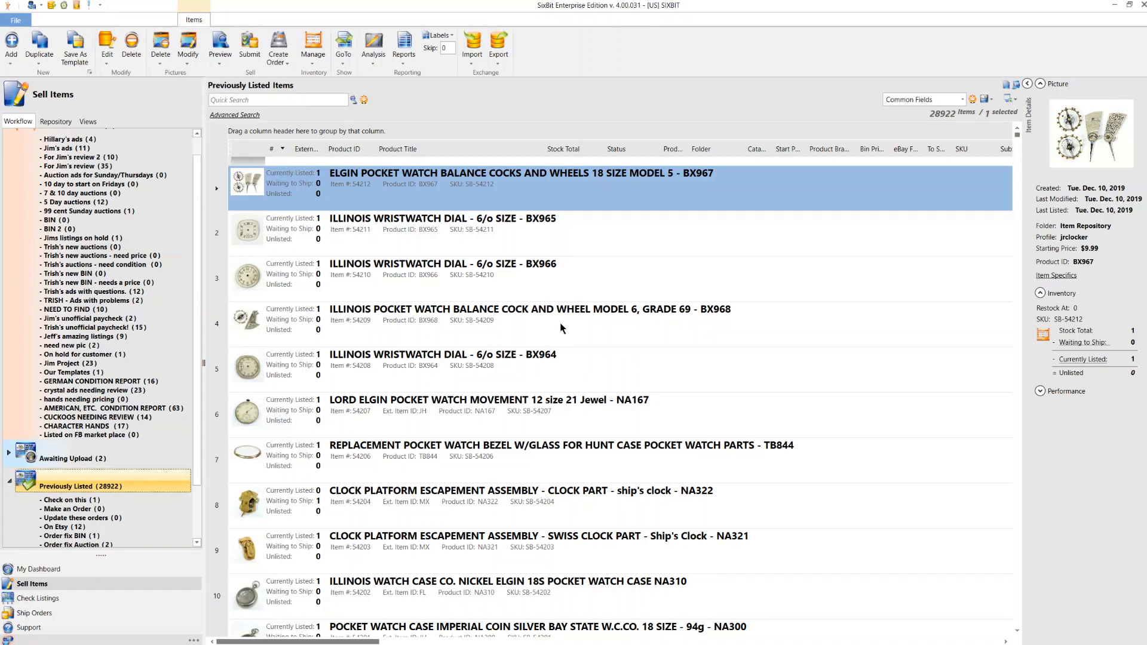
mouse_move(468, 294)
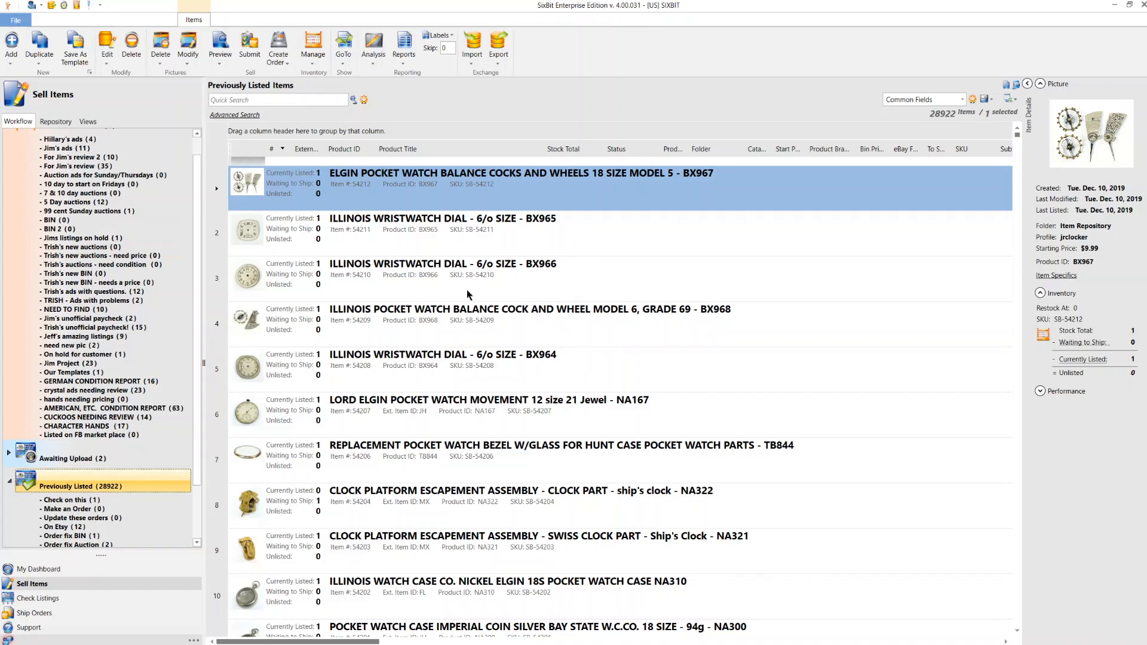
mouse_move(525, 301)
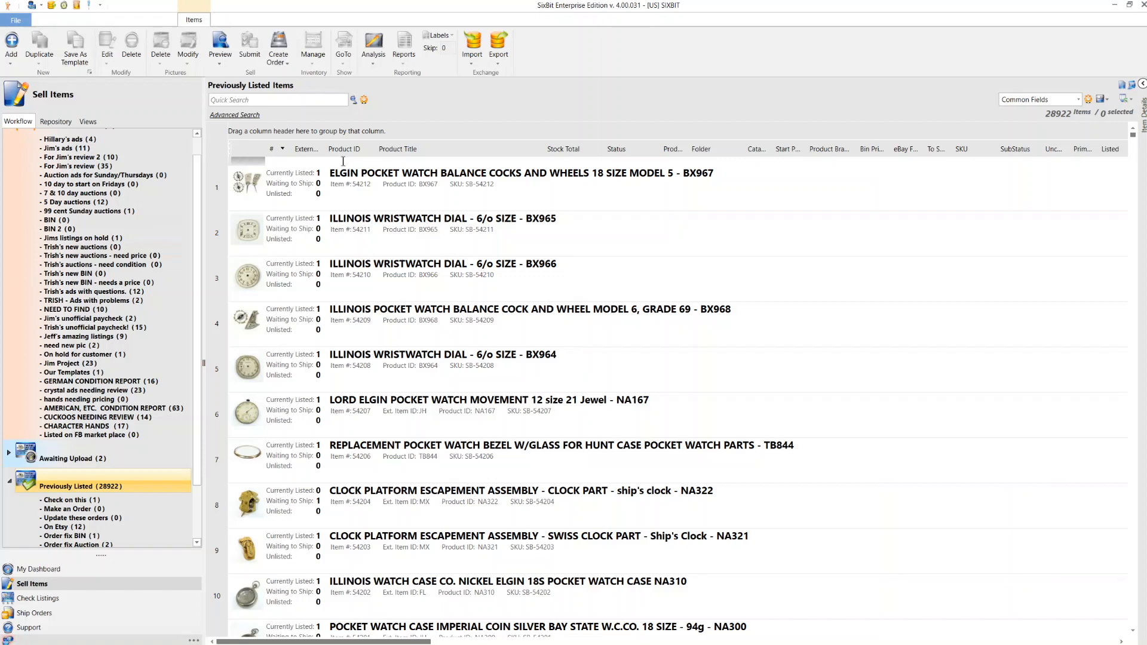
Filter the Product ID column to GG377, leaving the single clock dials listing
text(GG)
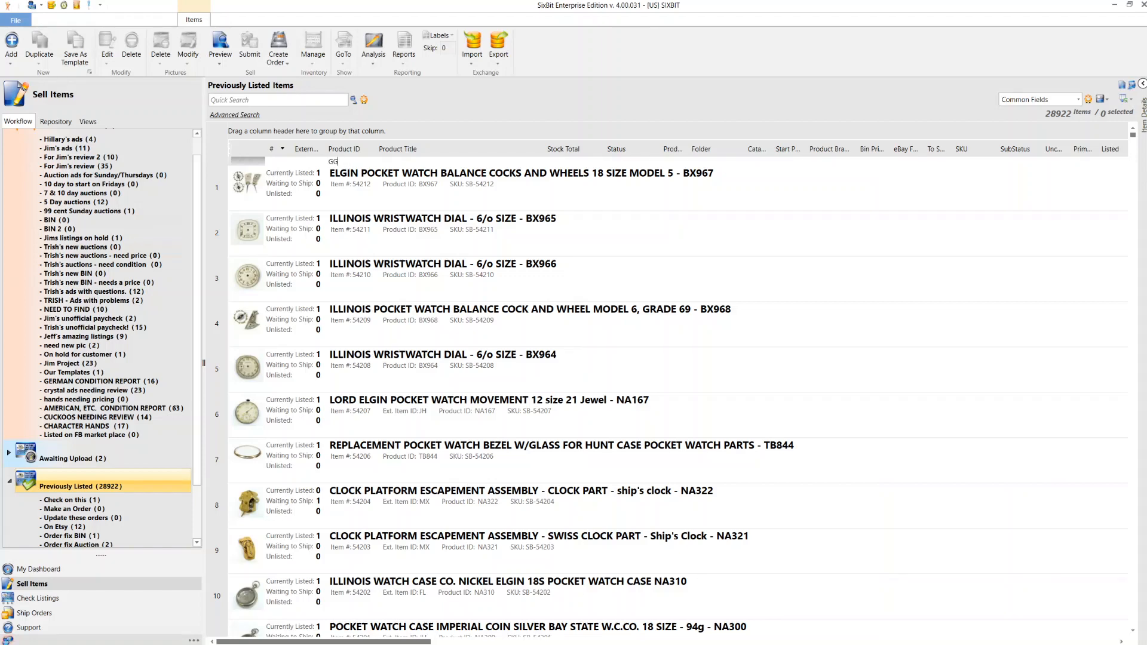
text(377)
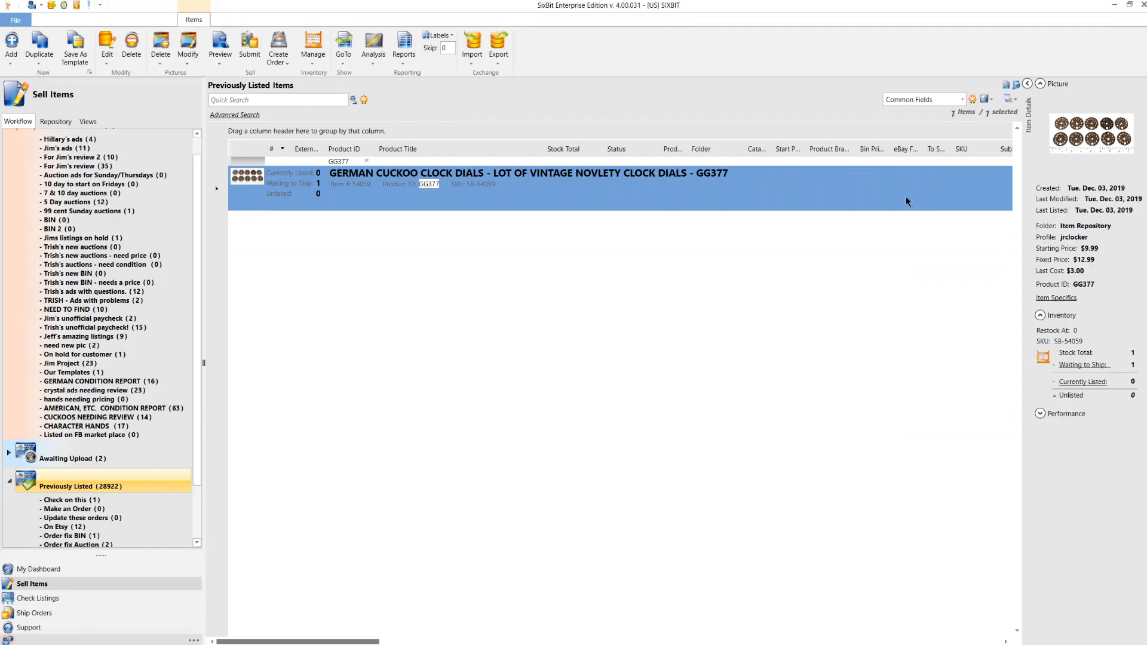
mouse_move(1099, 257)
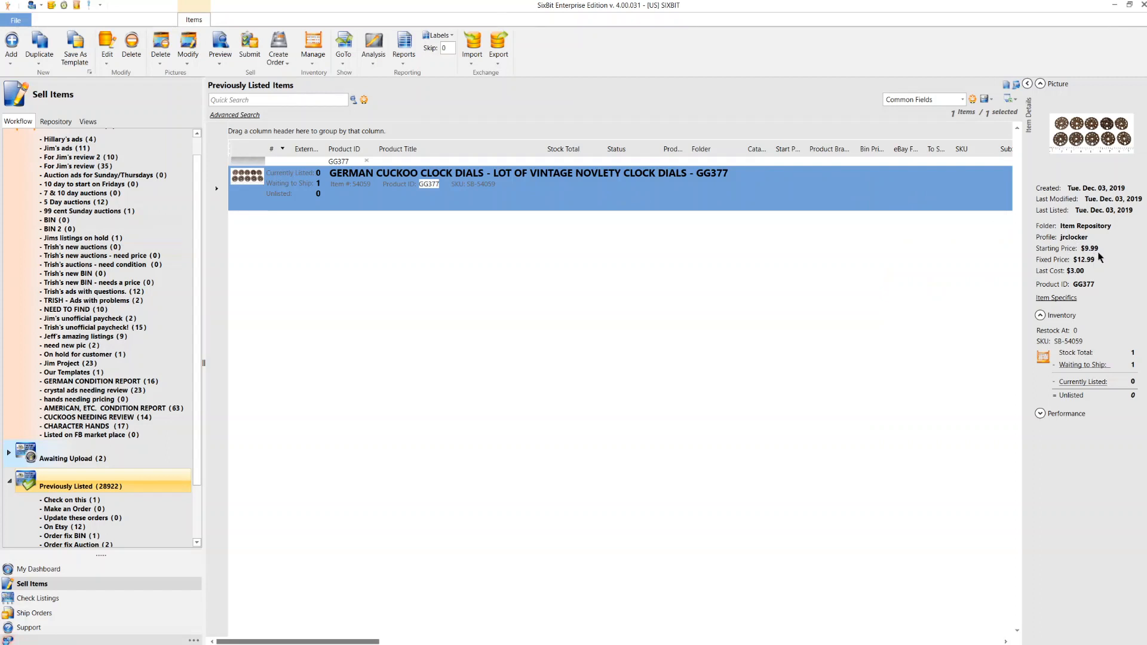
mouse_move(997, 257)
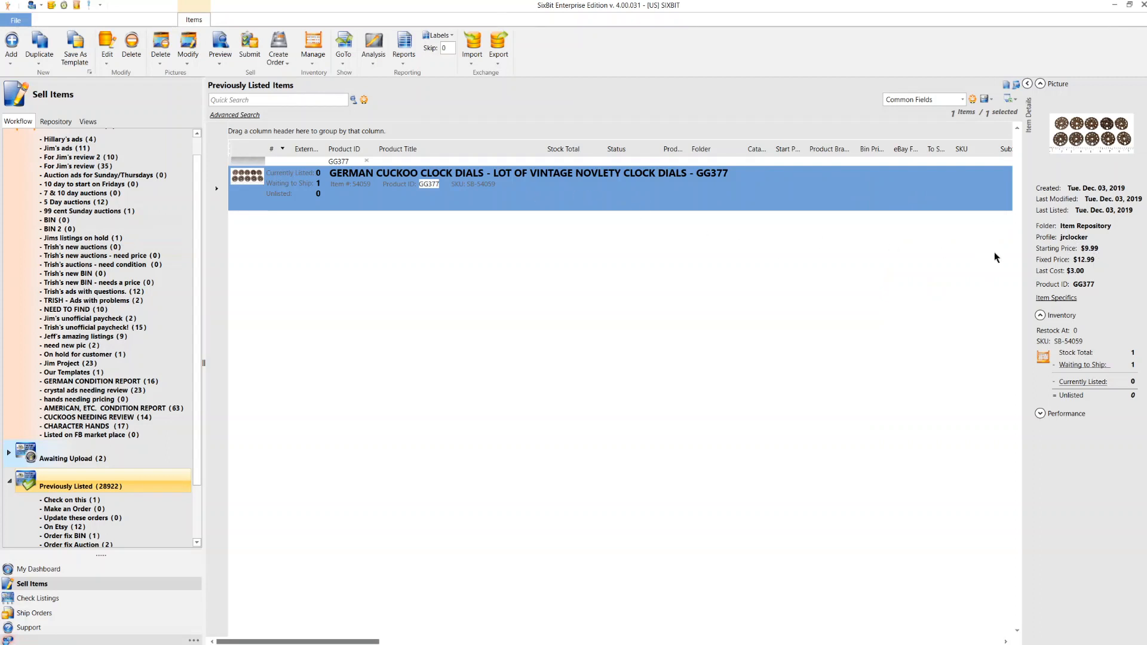
mouse_move(1095, 268)
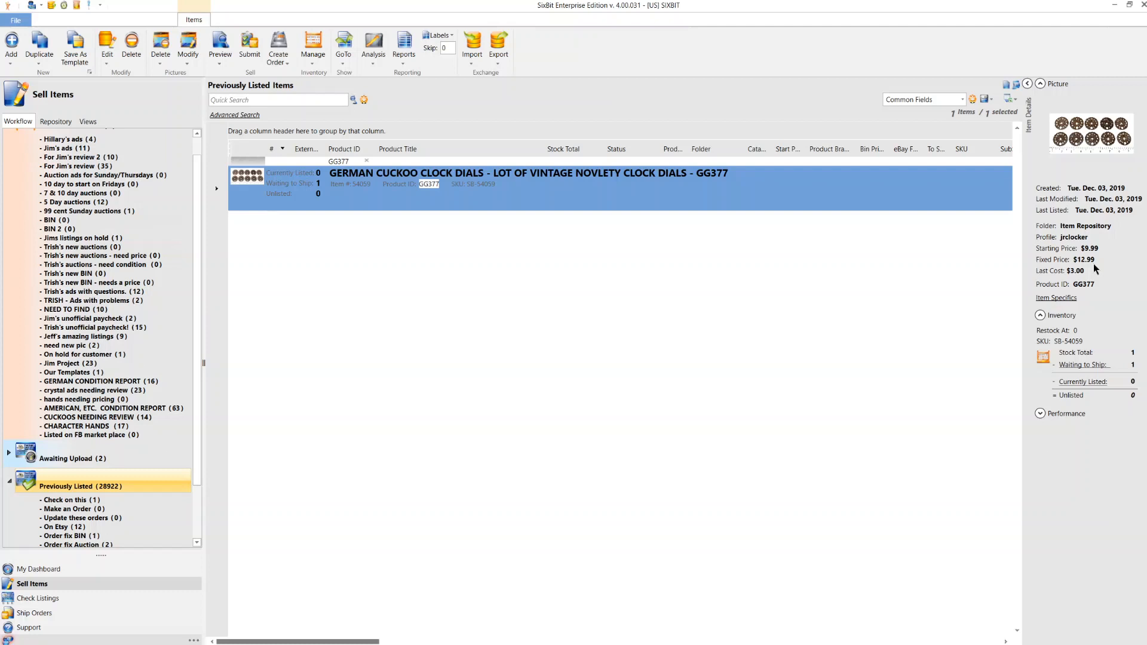
mouse_move(1082, 269)
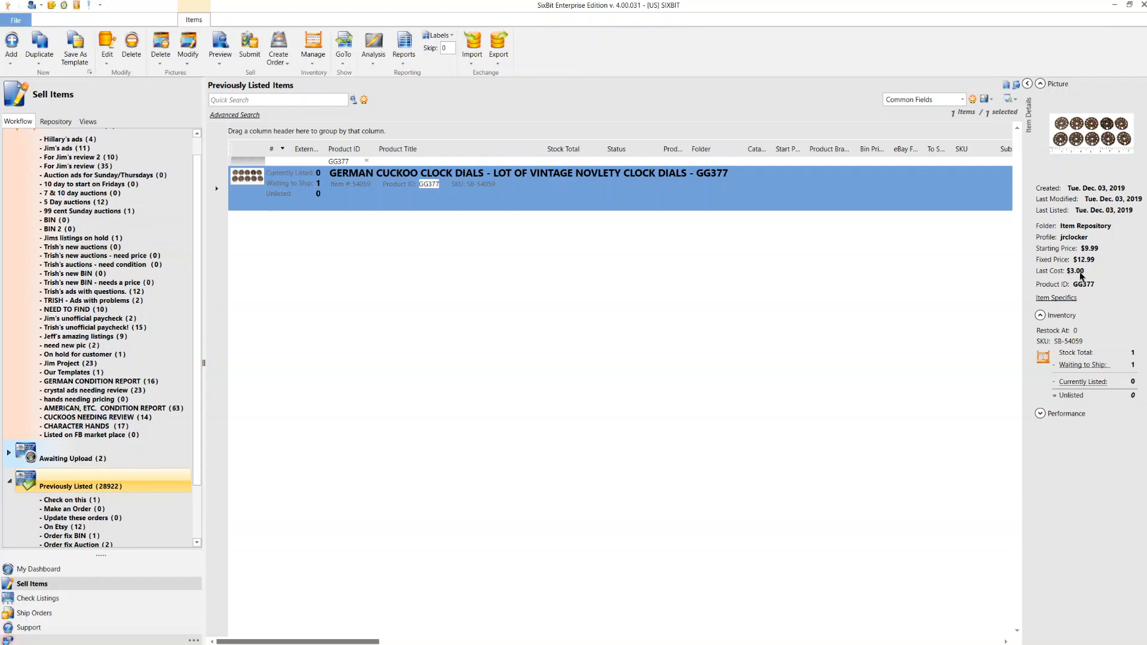
mouse_move(1081, 275)
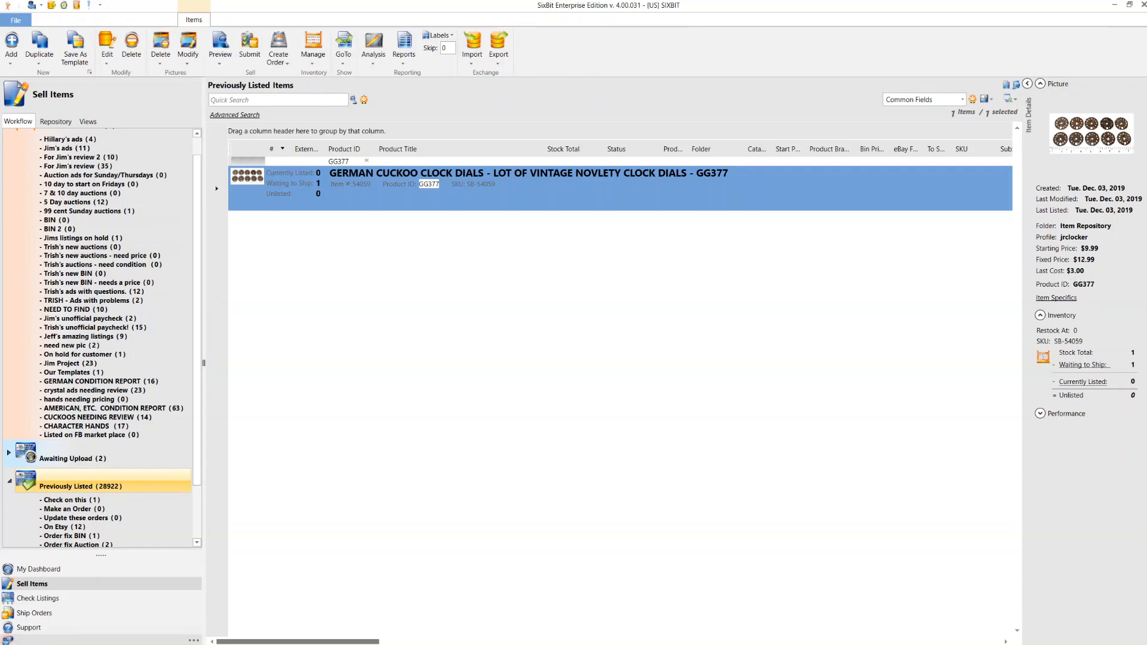
mouse_move(1089, 364)
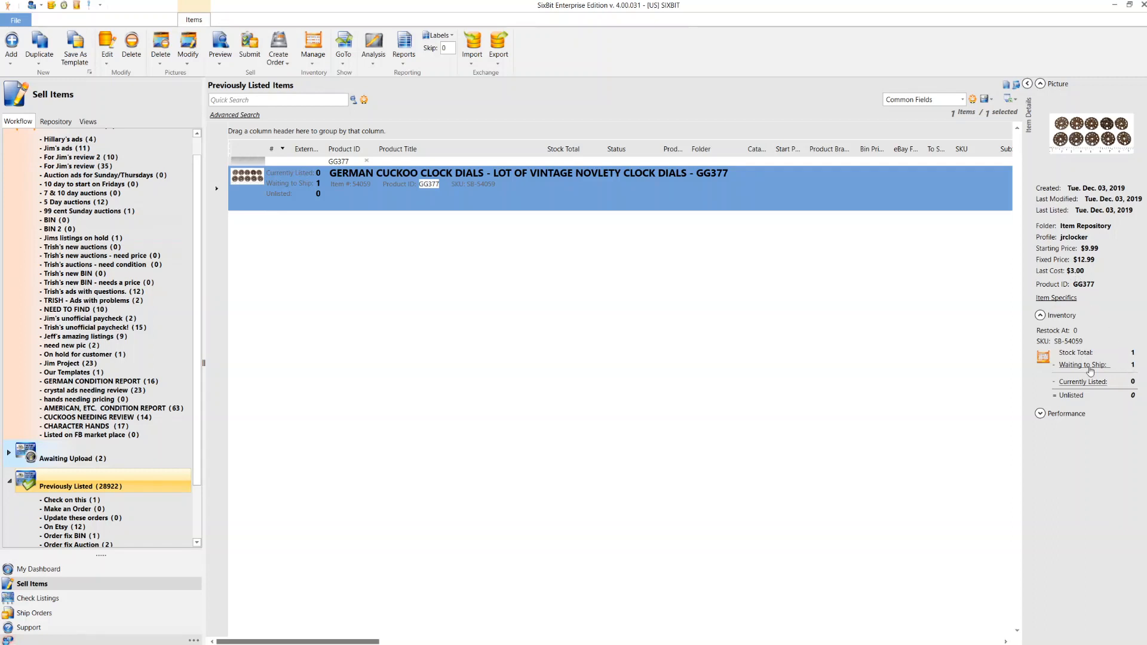
mouse_move(435, 194)
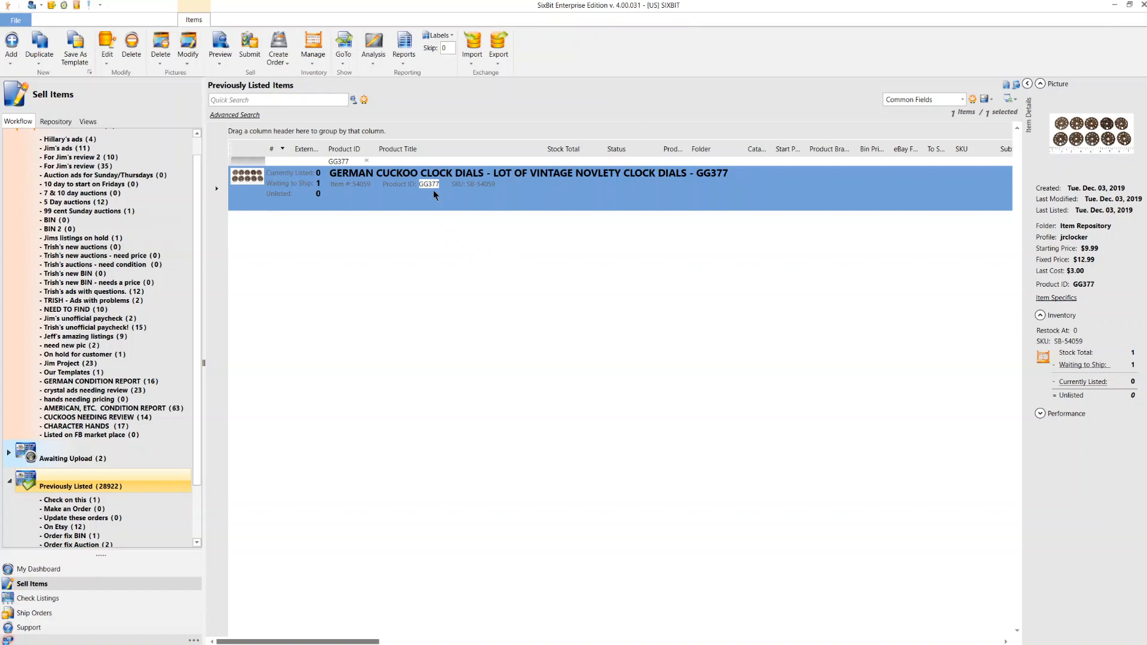
mouse_move(39, 45)
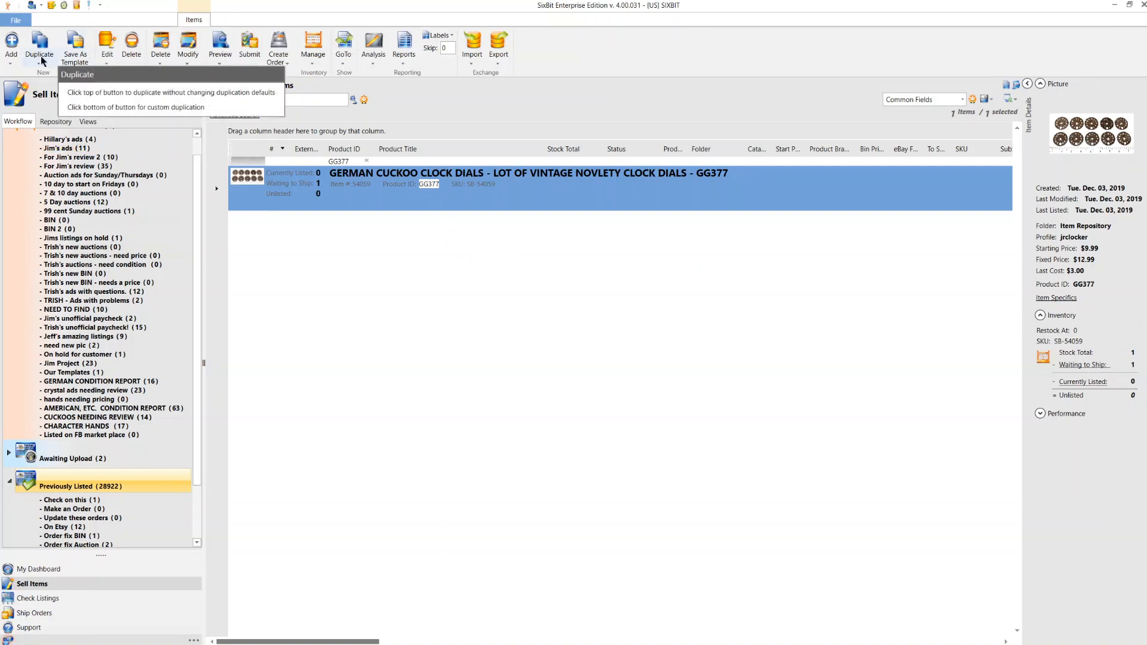
Run a Custom Duplication of GG377 including Pictures with forced upload, plus Cost, Supplier and Qty To List
click(40, 54)
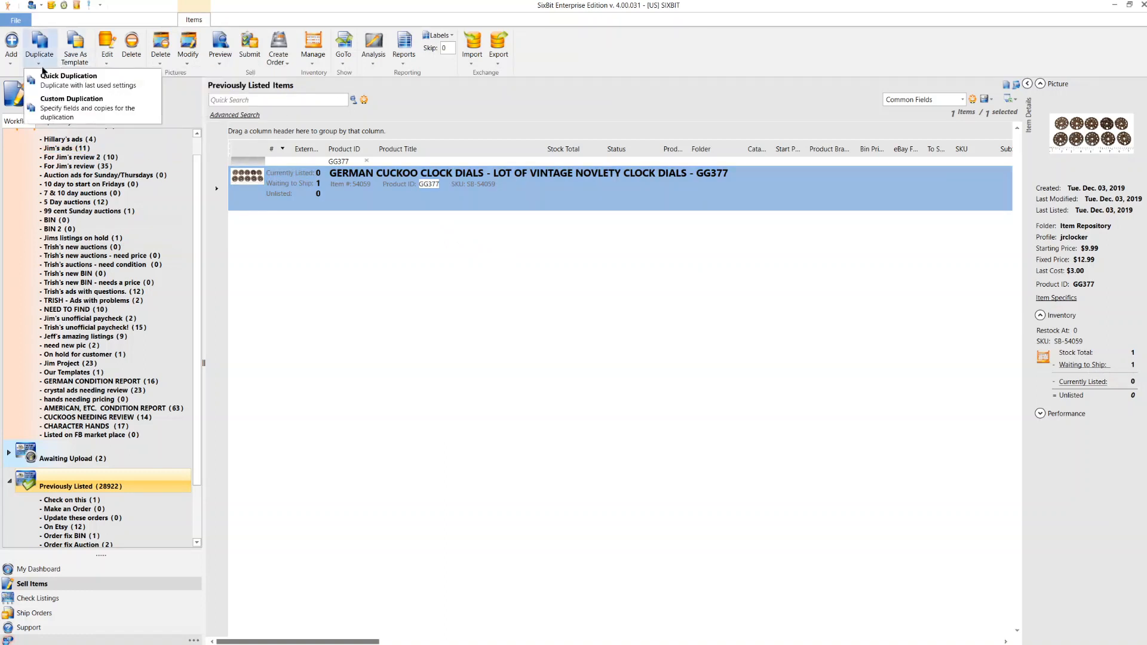
mouse_move(71, 108)
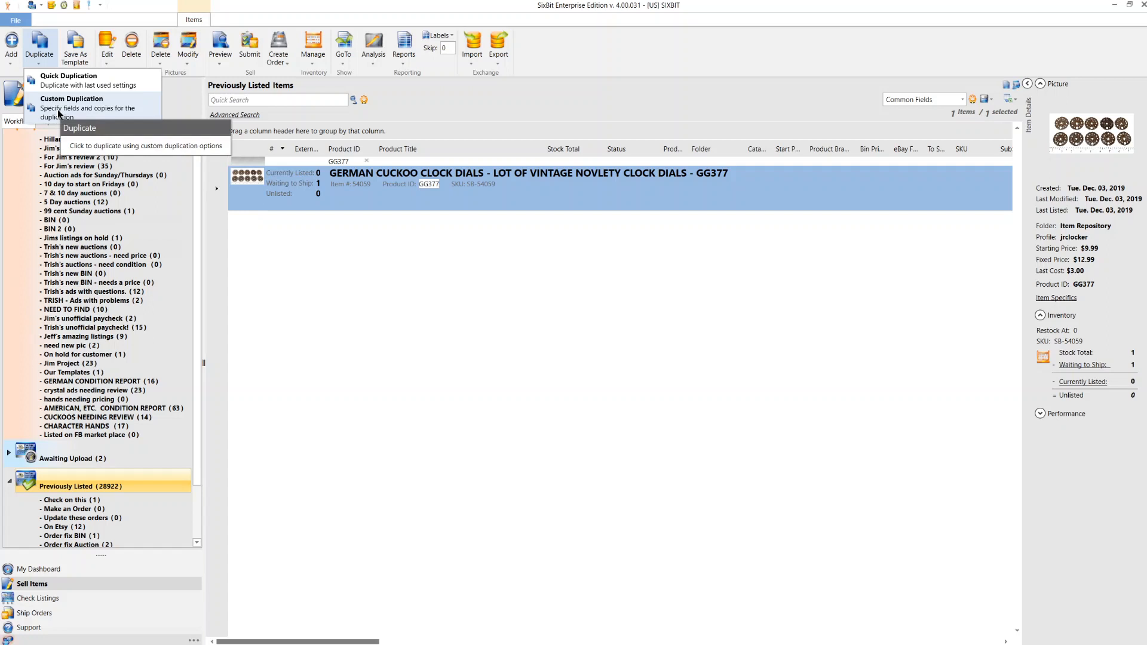
click(72, 108)
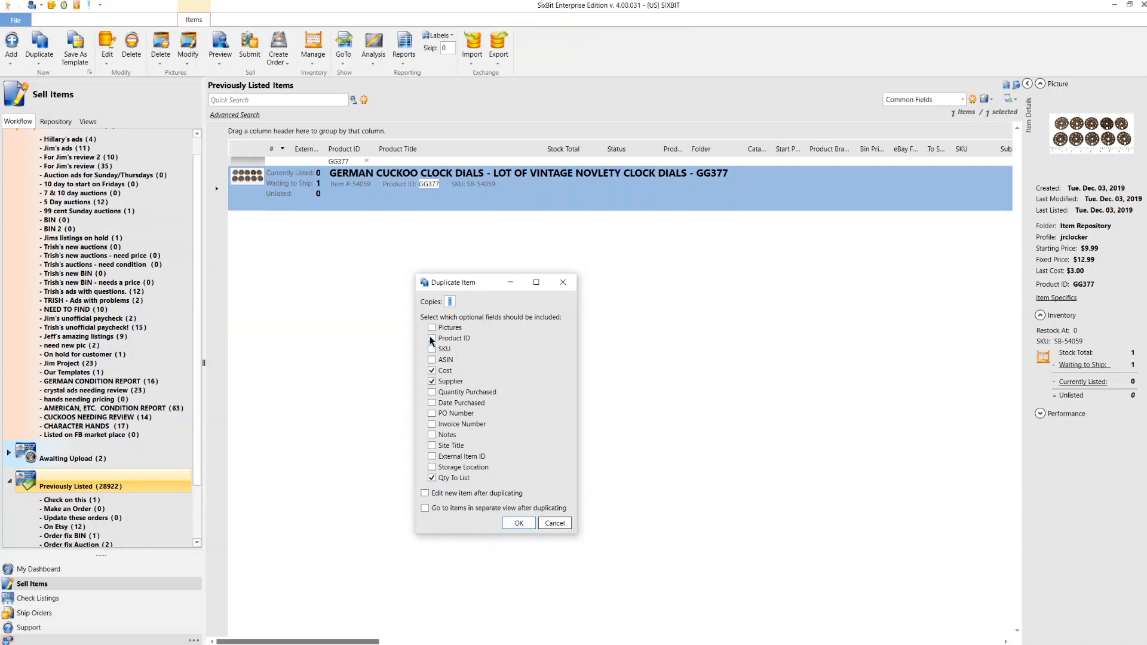
click(431, 328)
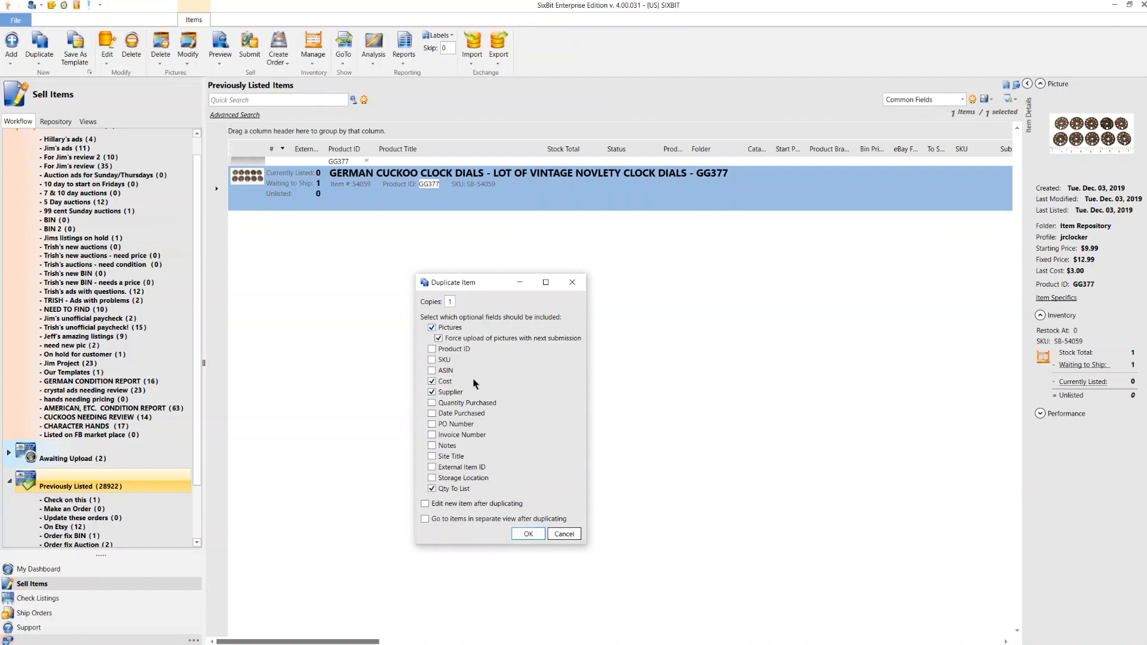
mouse_move(541, 450)
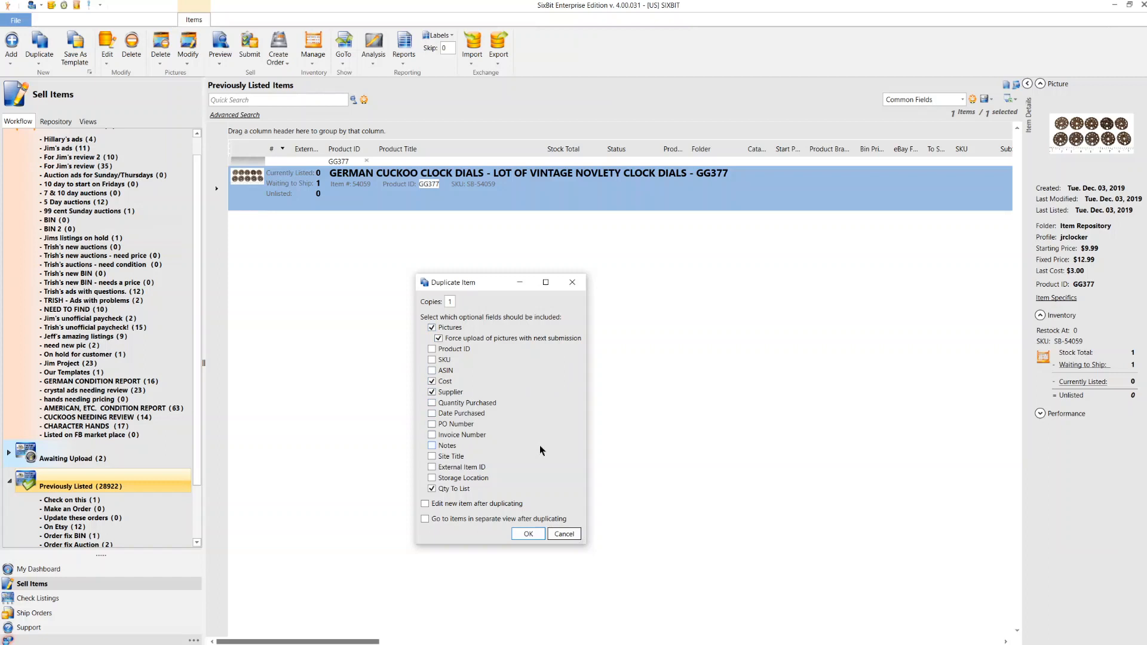
mouse_move(573, 520)
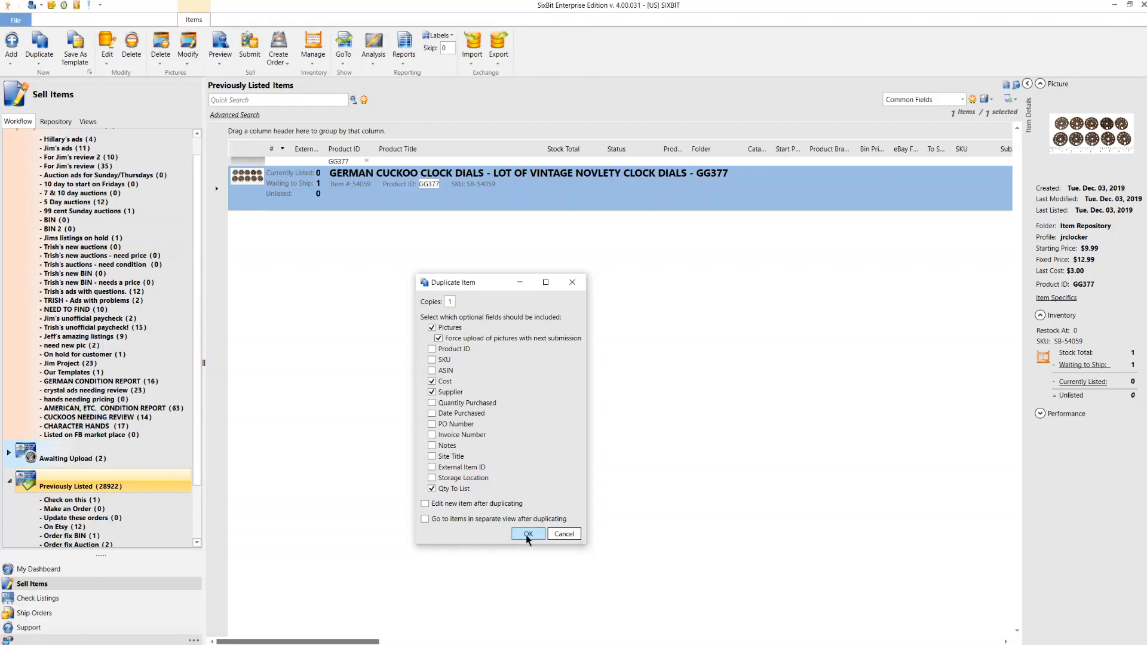
click(527, 534)
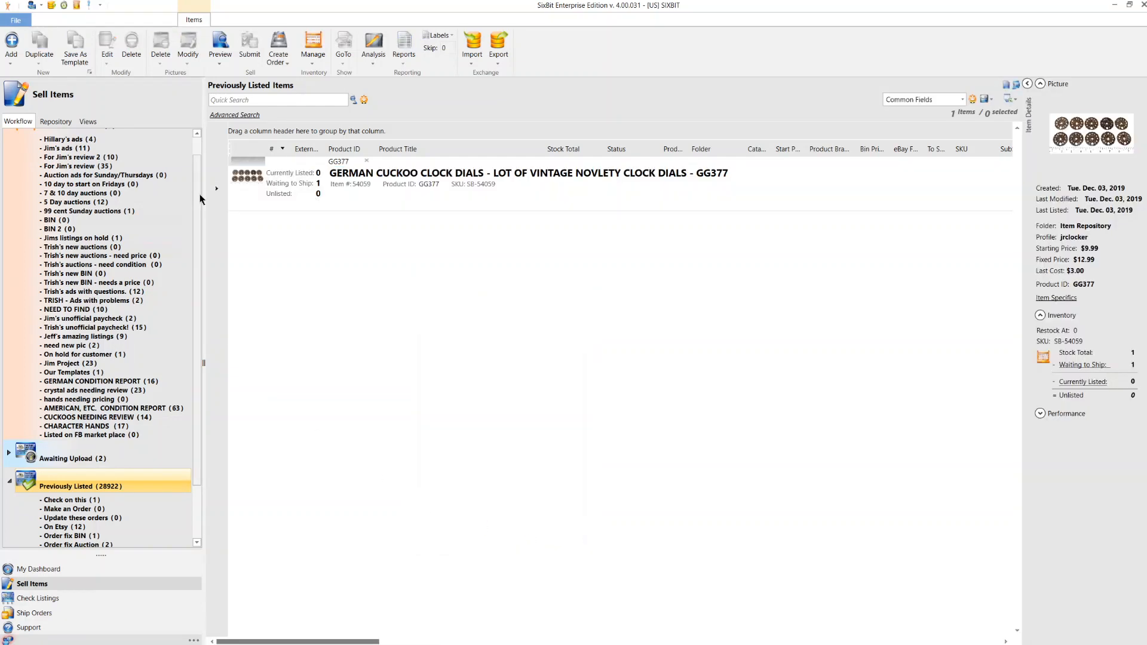
Open the duplicated clock dials item and enable its eBay listing details
click(76, 147)
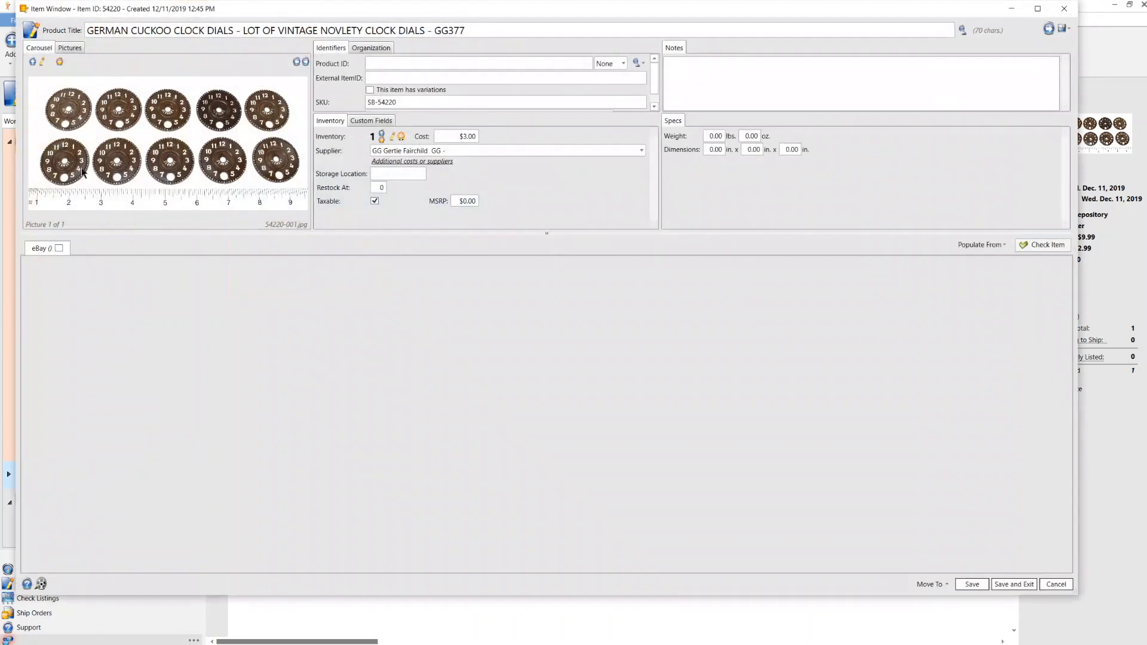
click(58, 247)
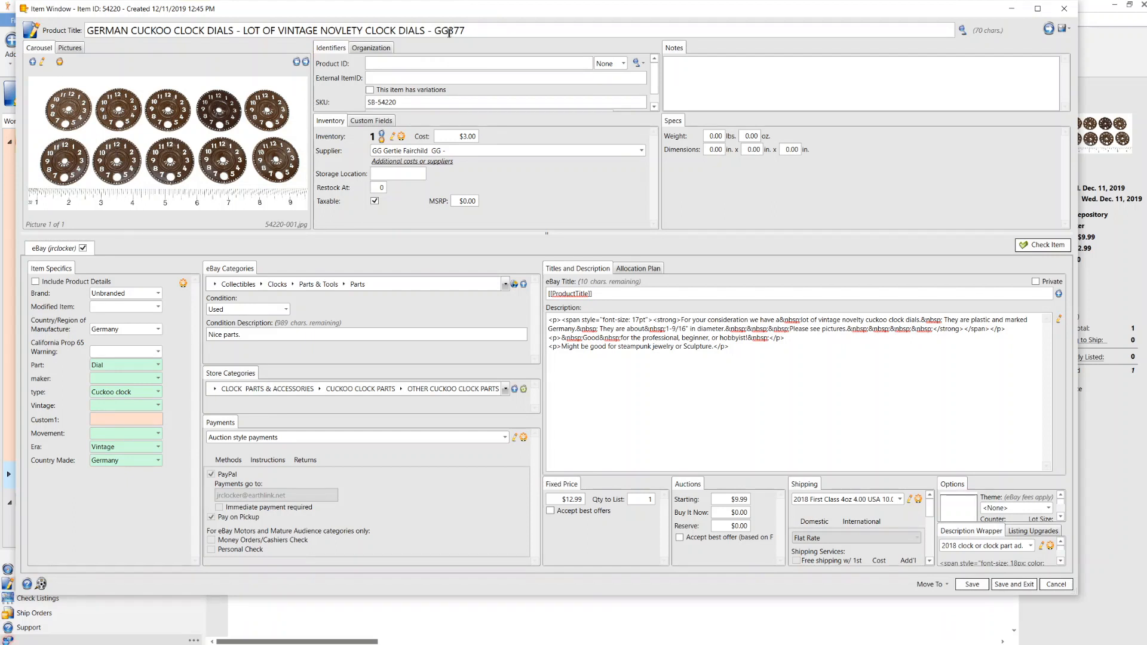
Change the duplicate's title code from GG377 to GG384 and begin editing its $3.00 cost
double_click(453, 30)
text(384)
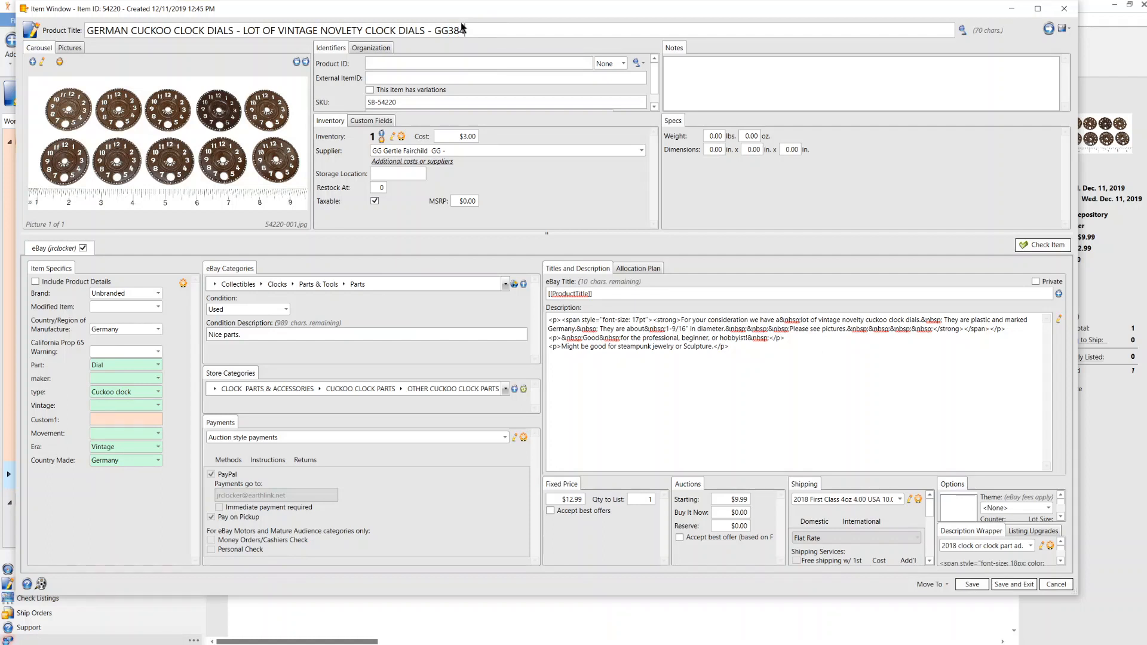
double_click(449, 30)
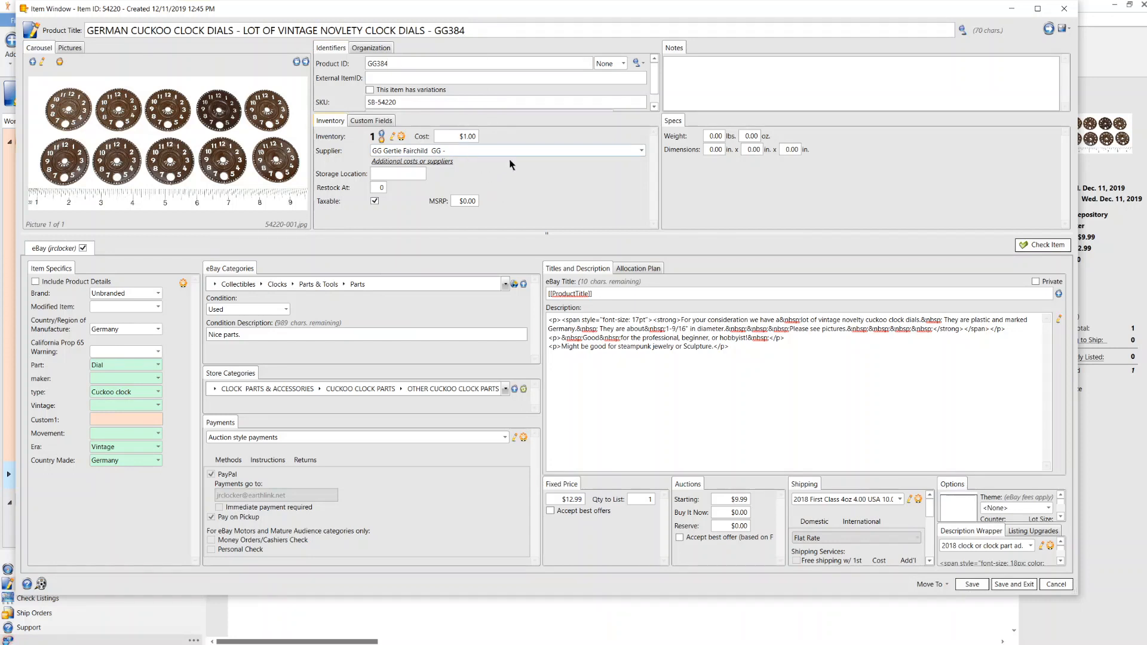
mouse_move(349, 152)
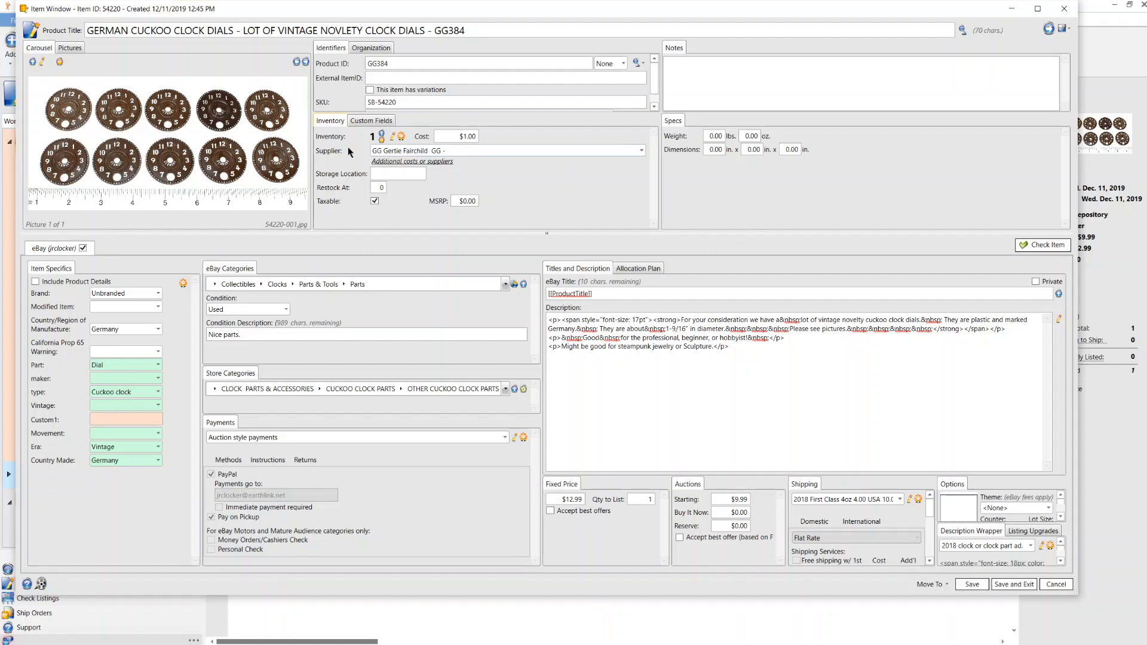
mouse_move(547, 191)
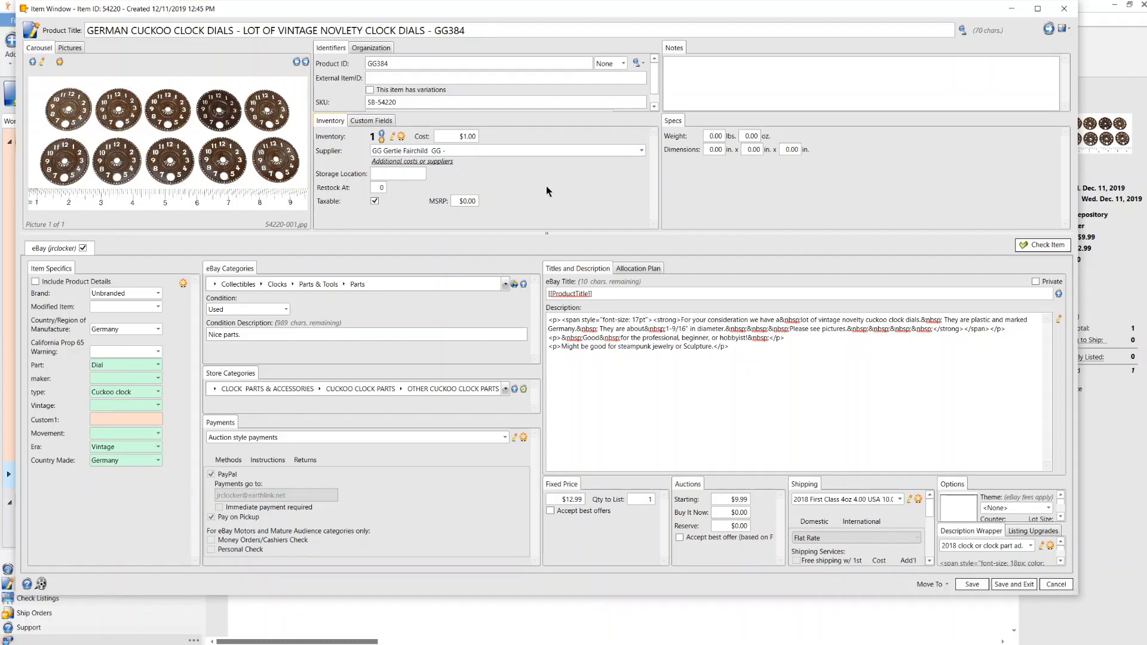
click(464, 136)
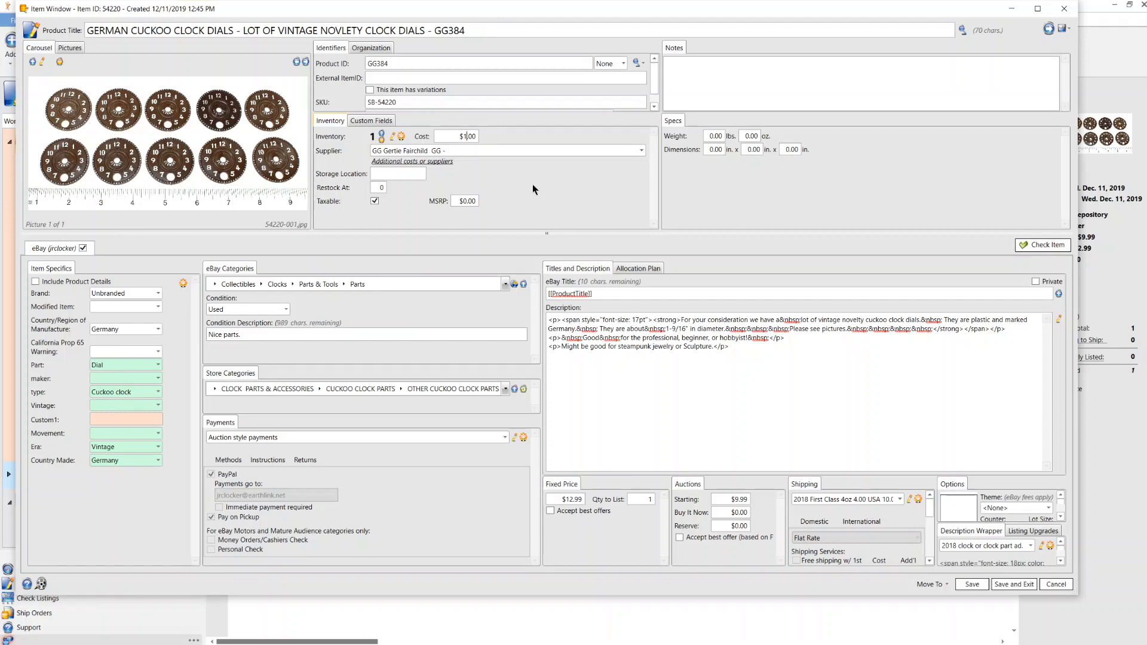
mouse_move(541, 194)
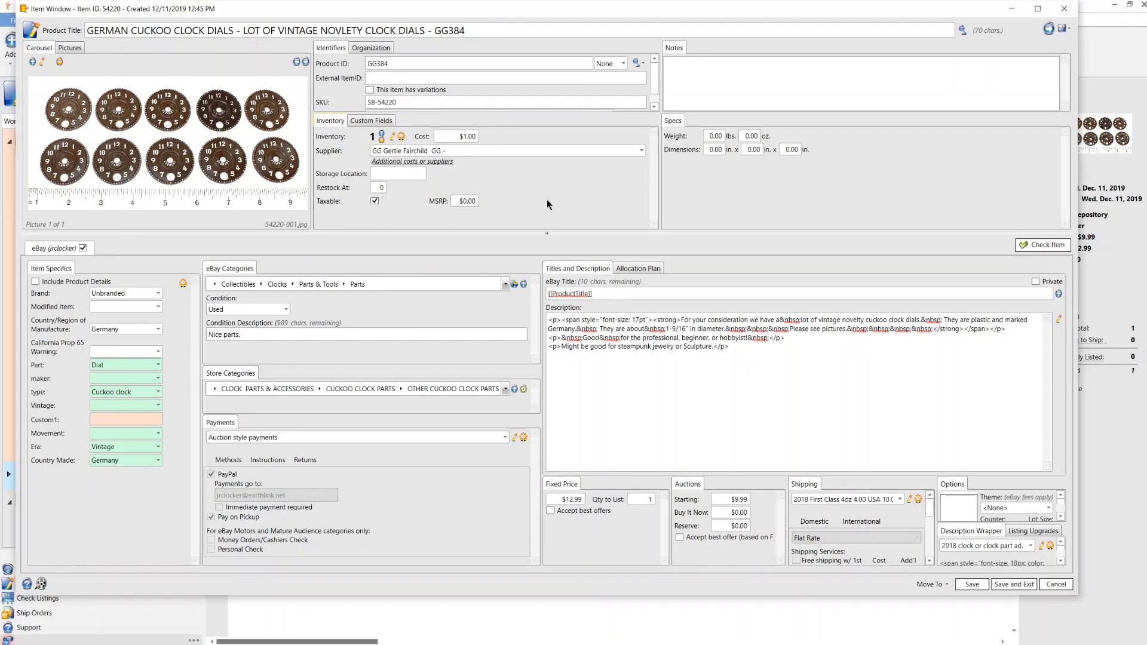
mouse_move(1015, 484)
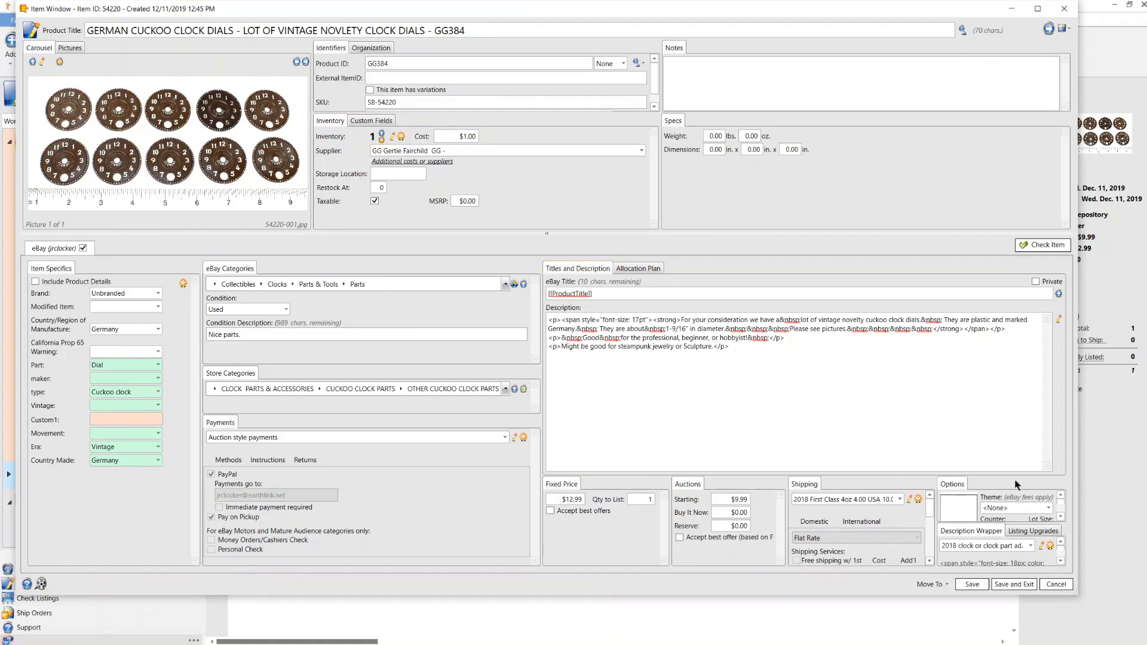
mouse_move(490, 164)
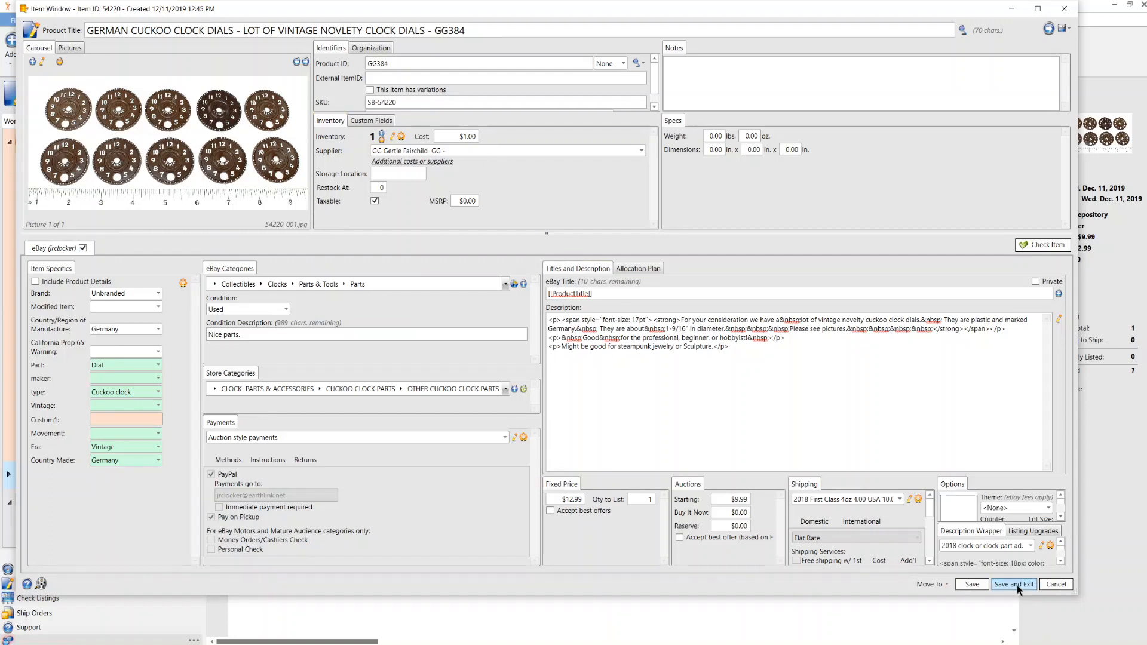
Save and Exit the GG384 item with its $1.00 cost, returning to Under Construction
click(1014, 584)
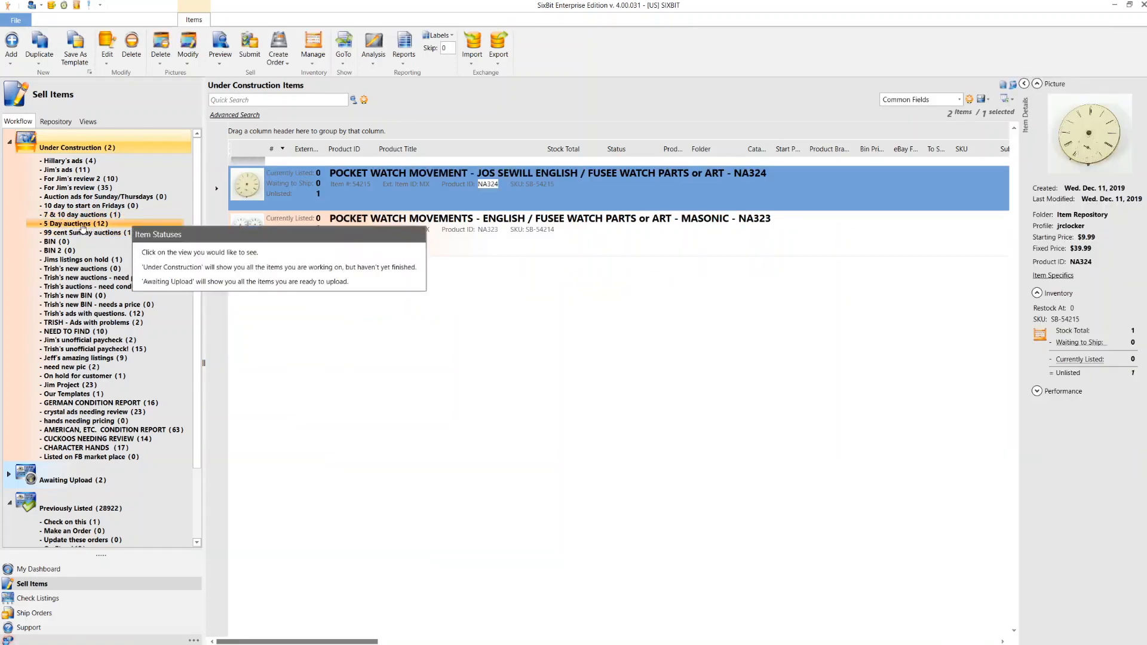
mouse_move(83, 214)
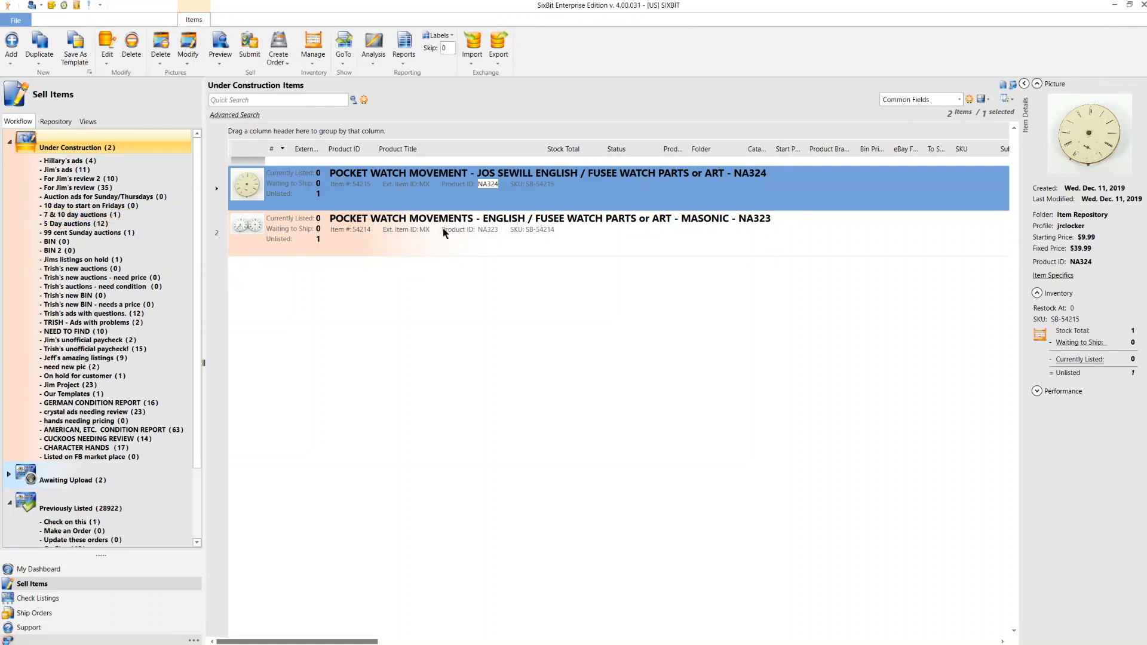
mouse_move(461, 214)
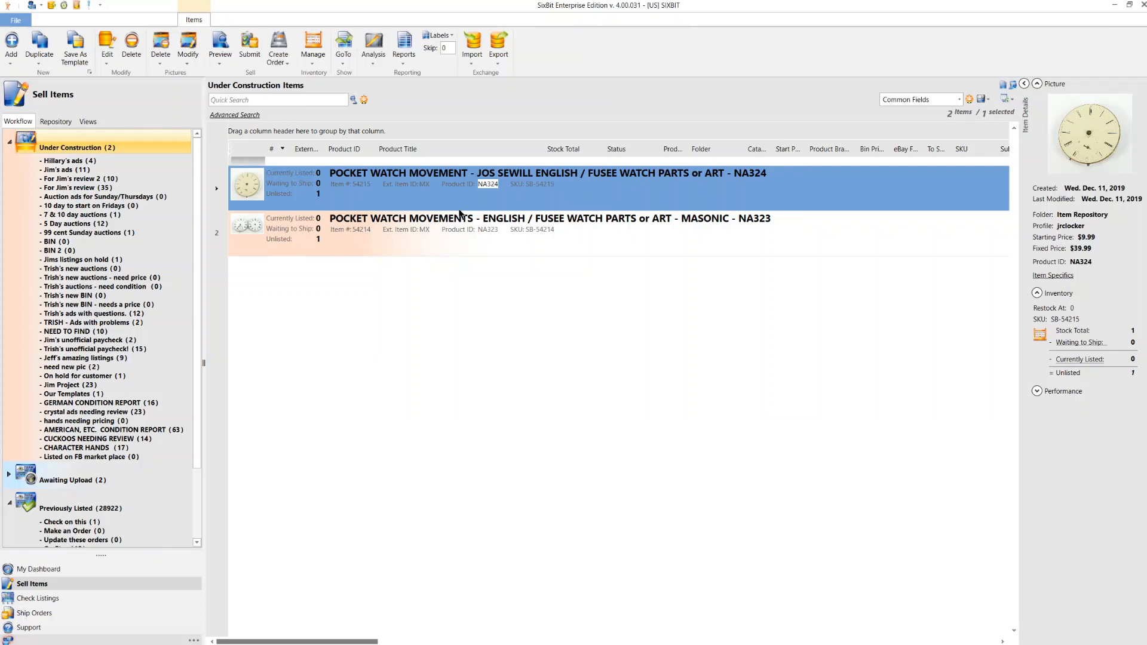
mouse_move(88, 232)
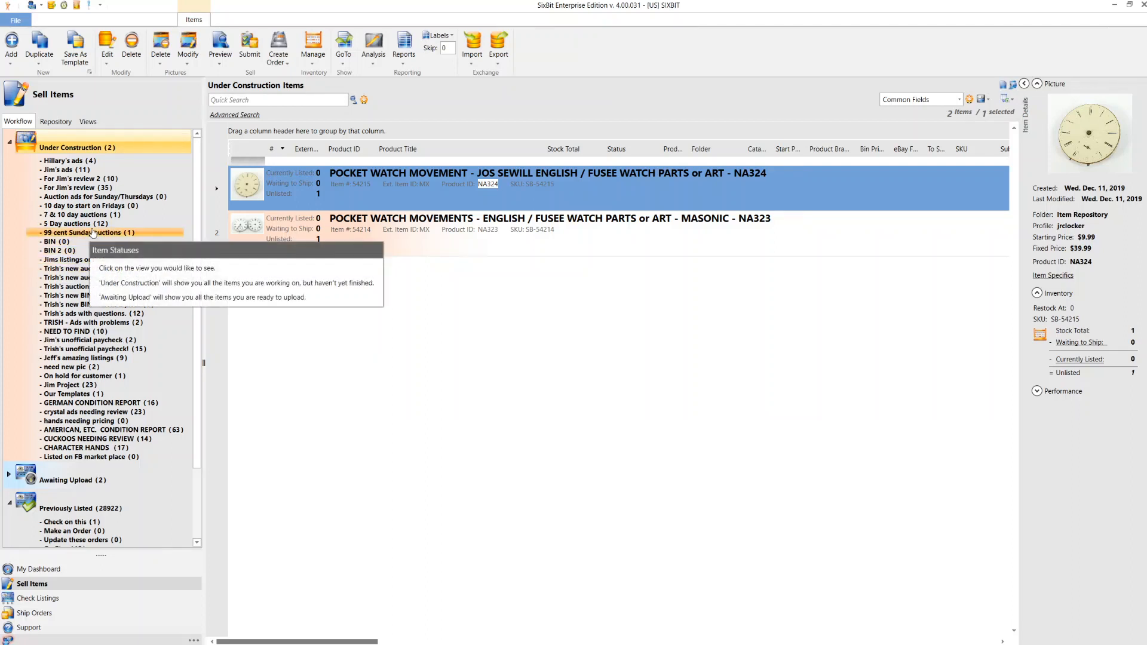
mouse_move(80, 223)
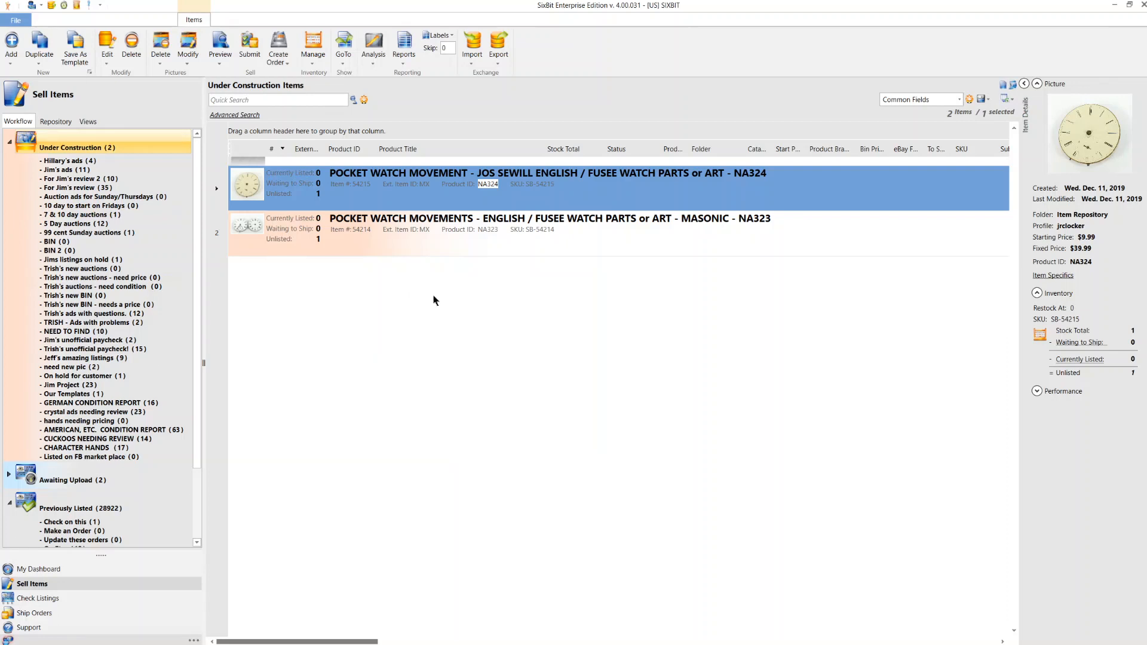
mouse_move(431, 309)
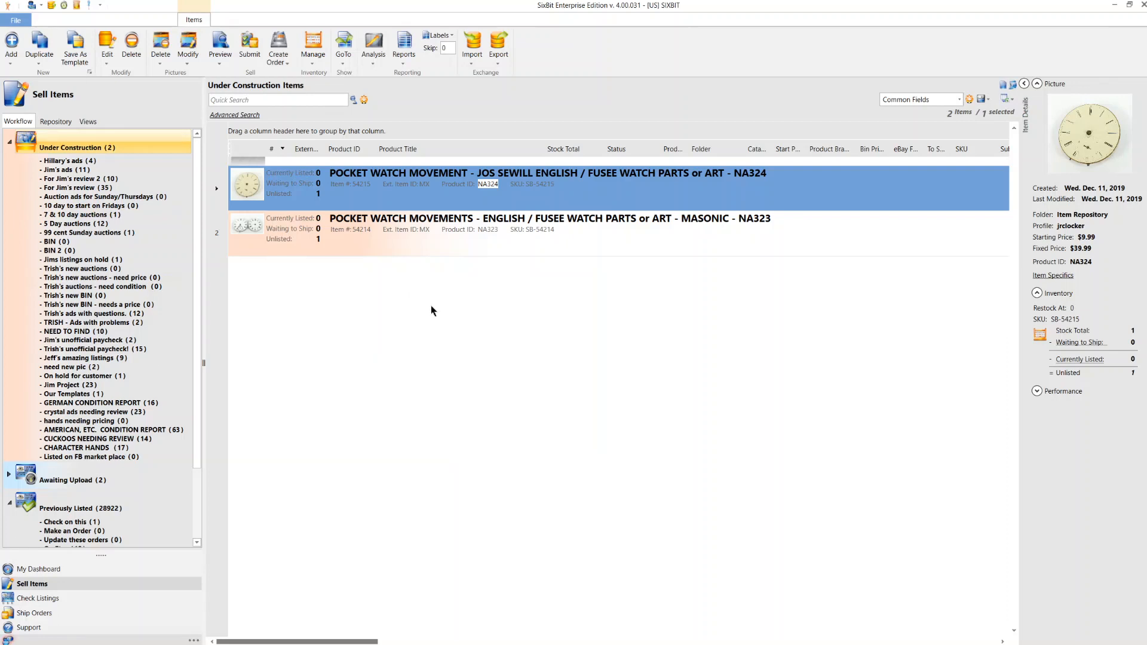
mouse_move(449, 314)
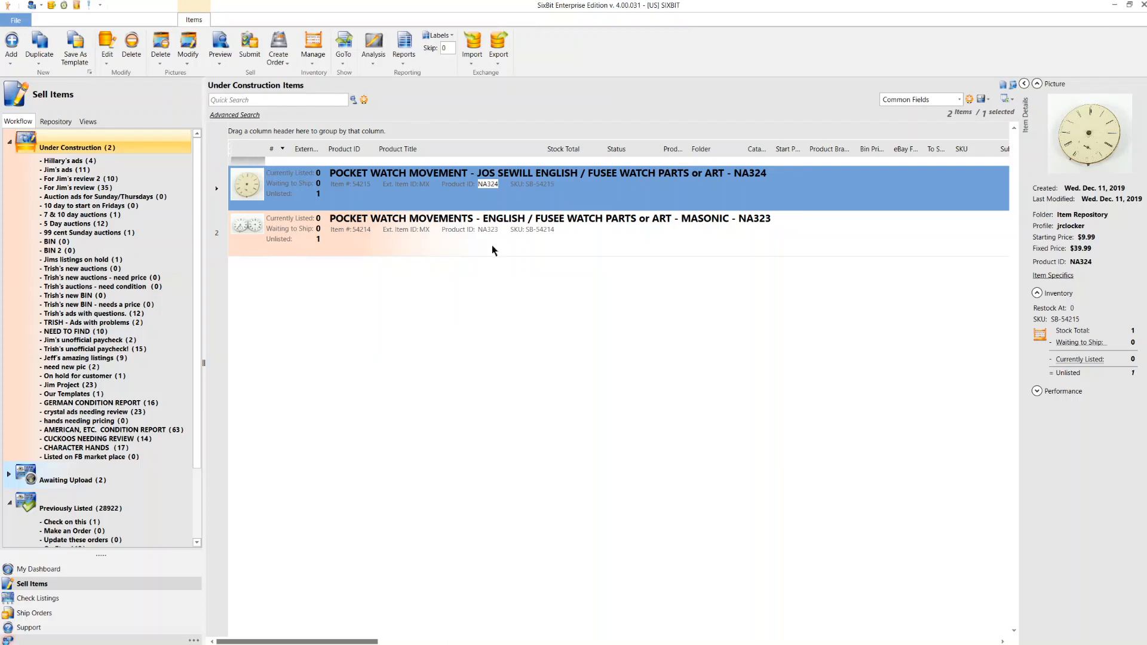
mouse_move(402, 265)
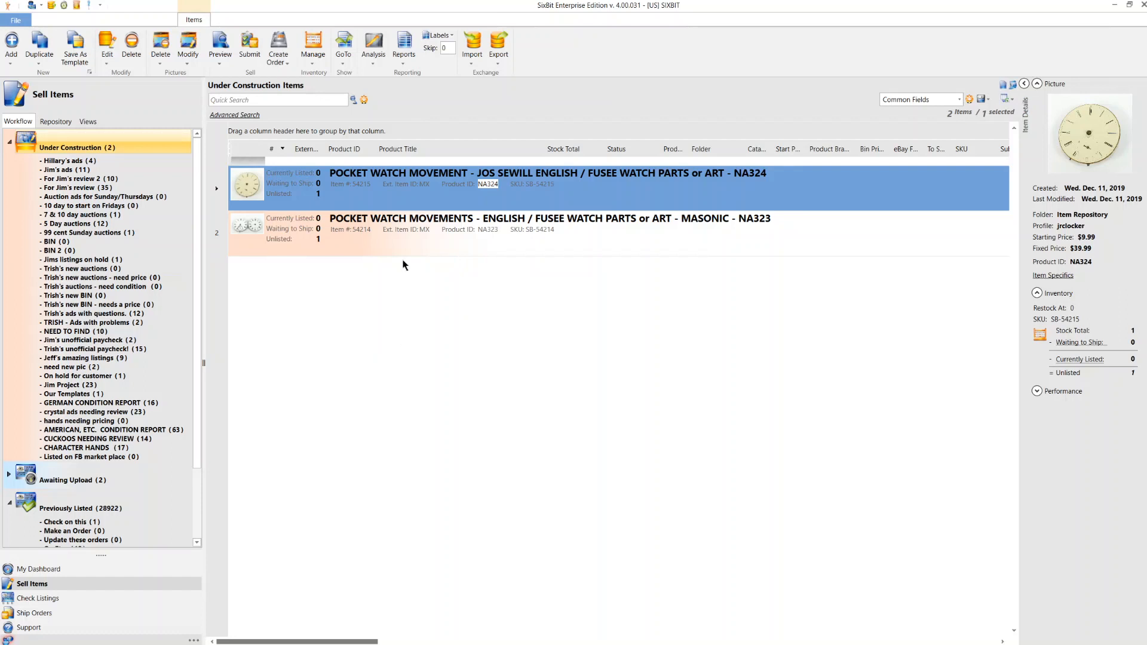
mouse_move(246, 184)
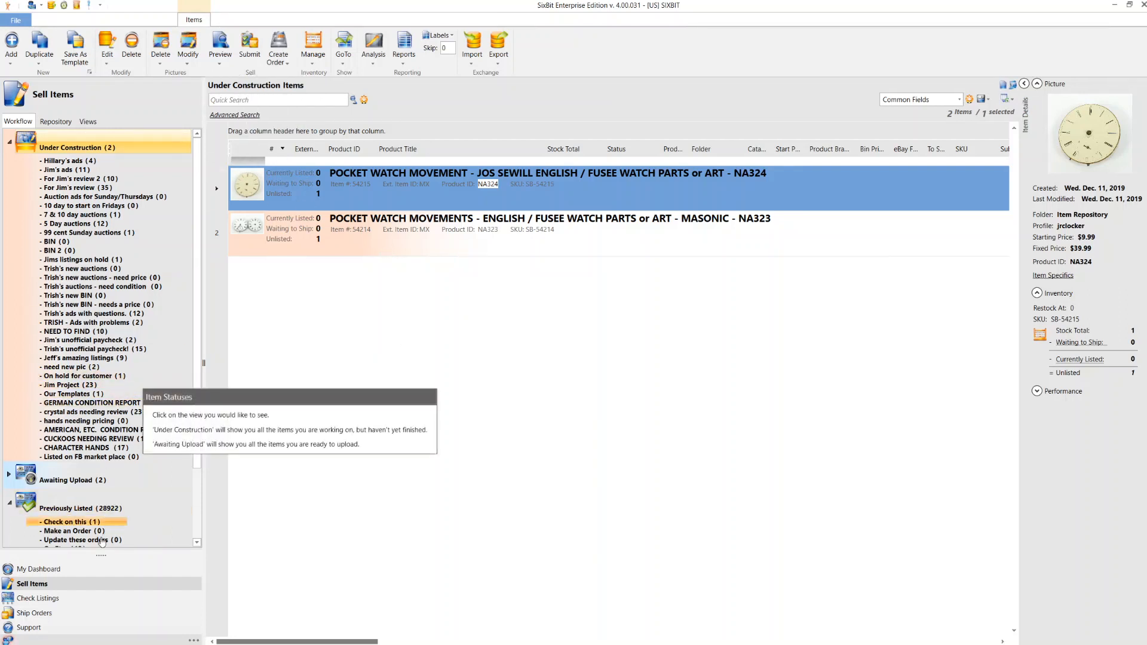
Show the 2,861 Running listings under Check Listings and sort them by the # column
click(38, 597)
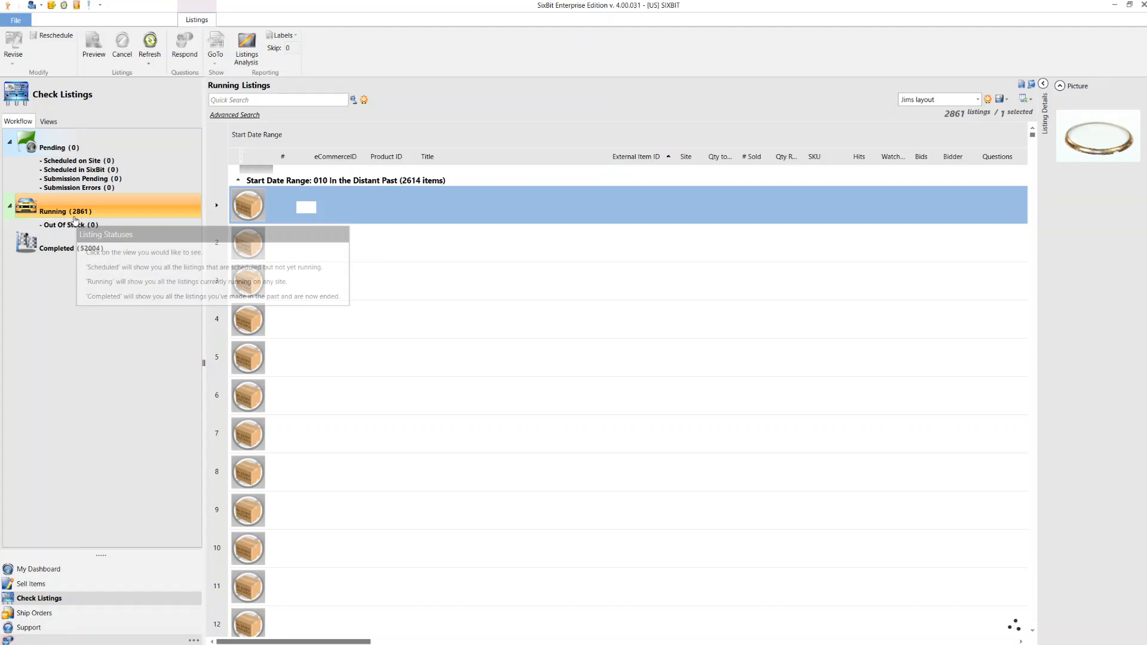
mouse_move(92, 220)
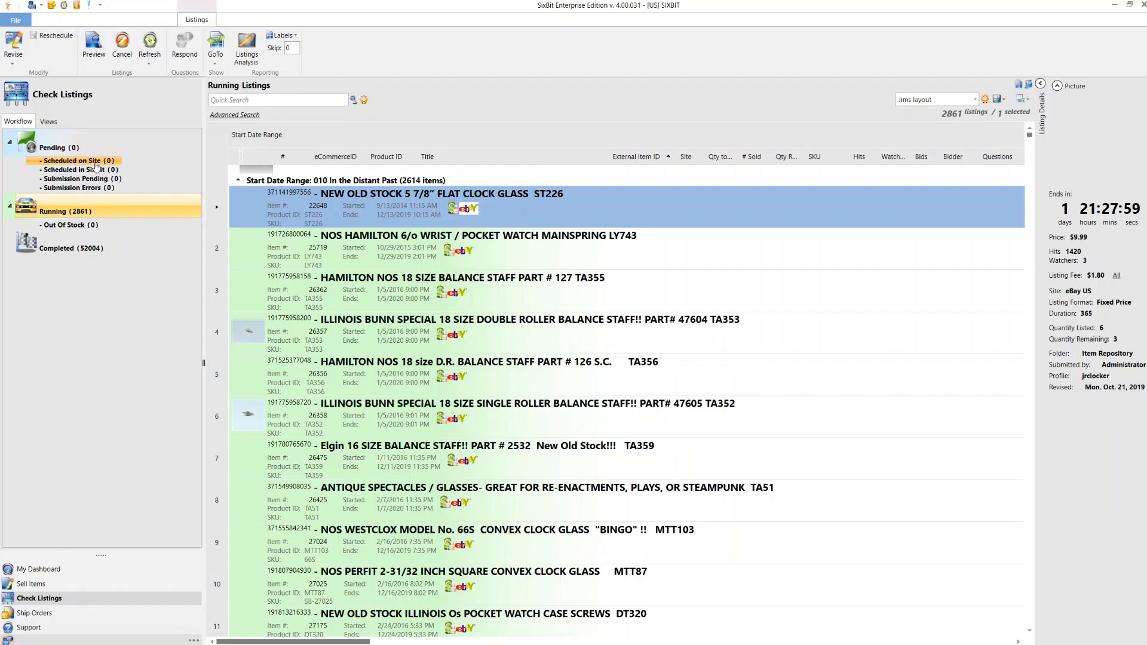
click(80, 168)
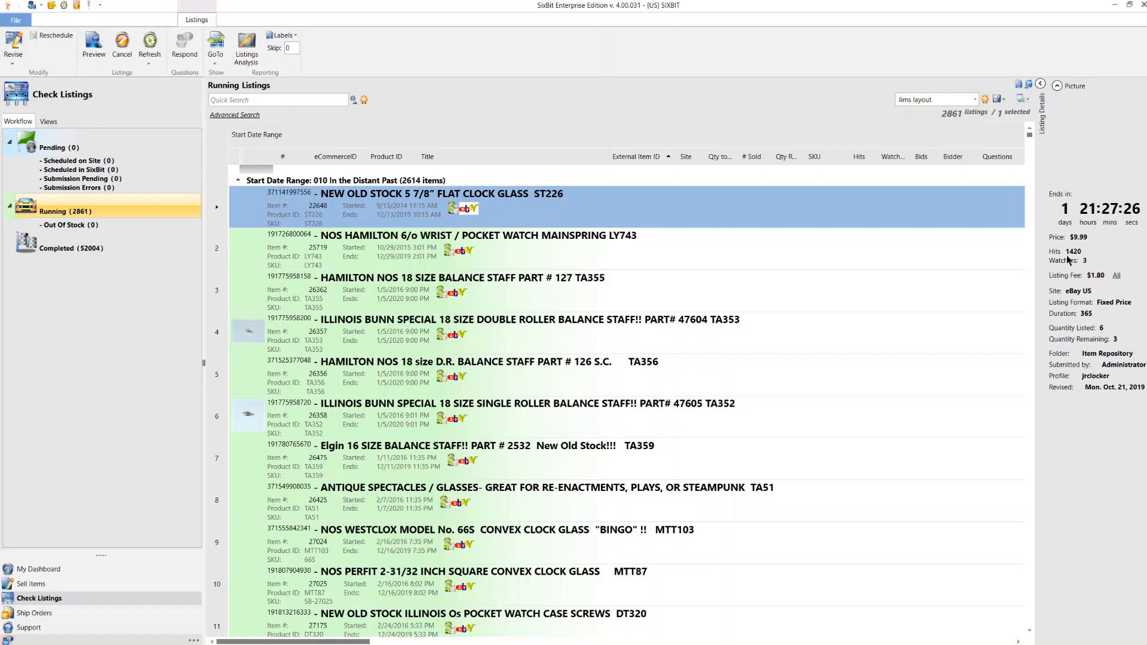
mouse_move(1089, 259)
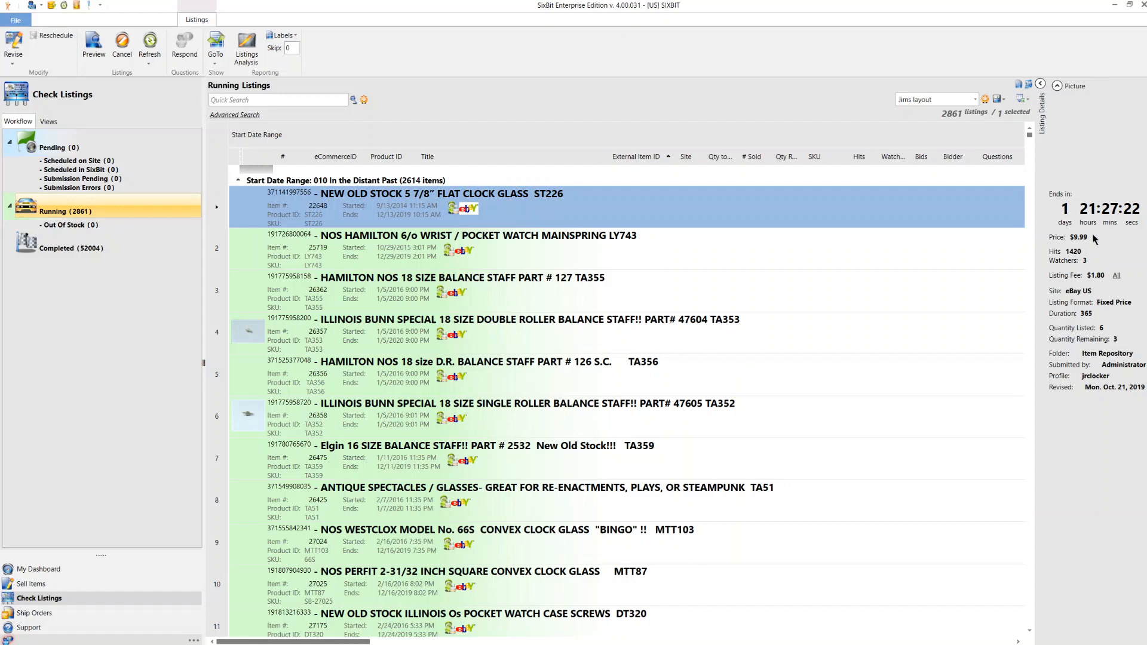
mouse_move(1093, 321)
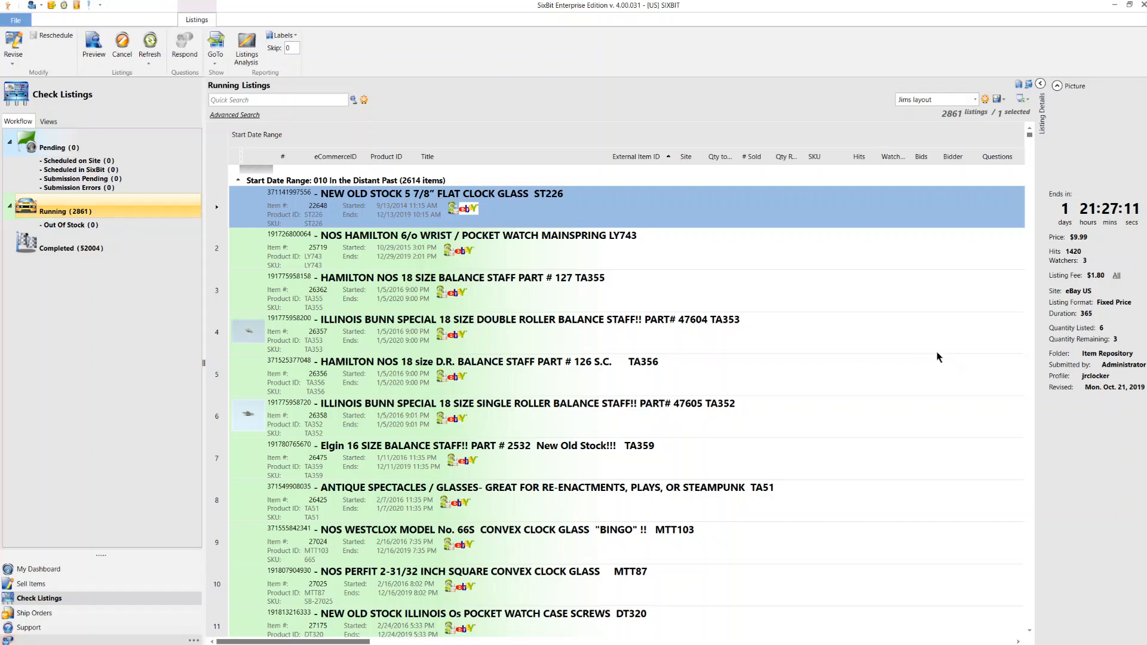
mouse_move(284, 324)
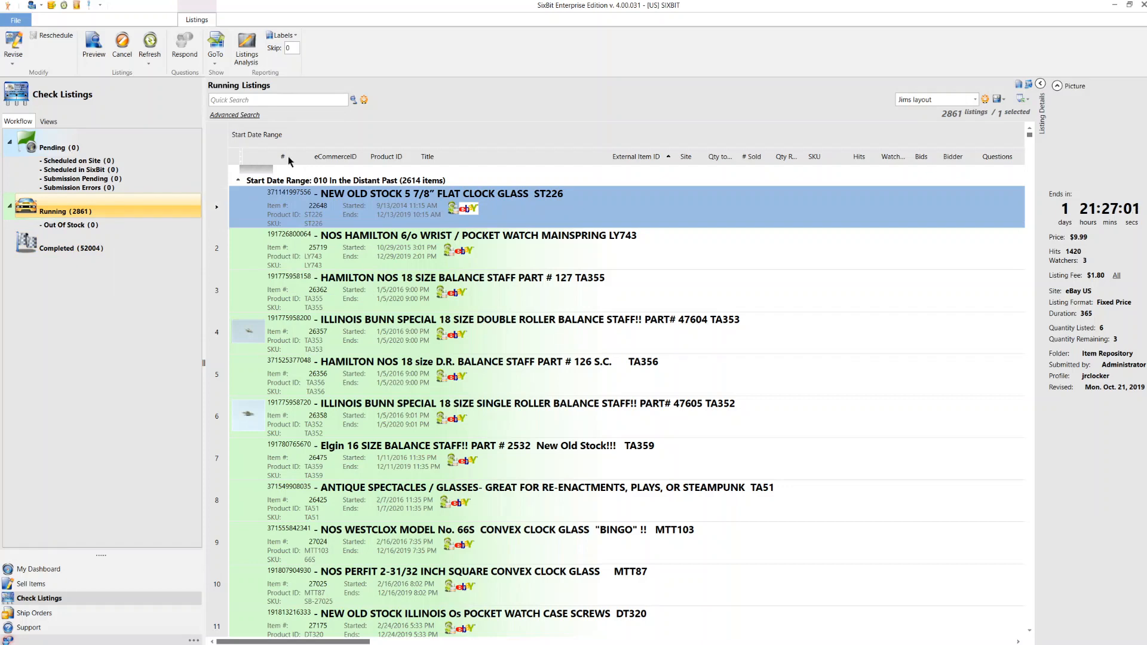
click(283, 156)
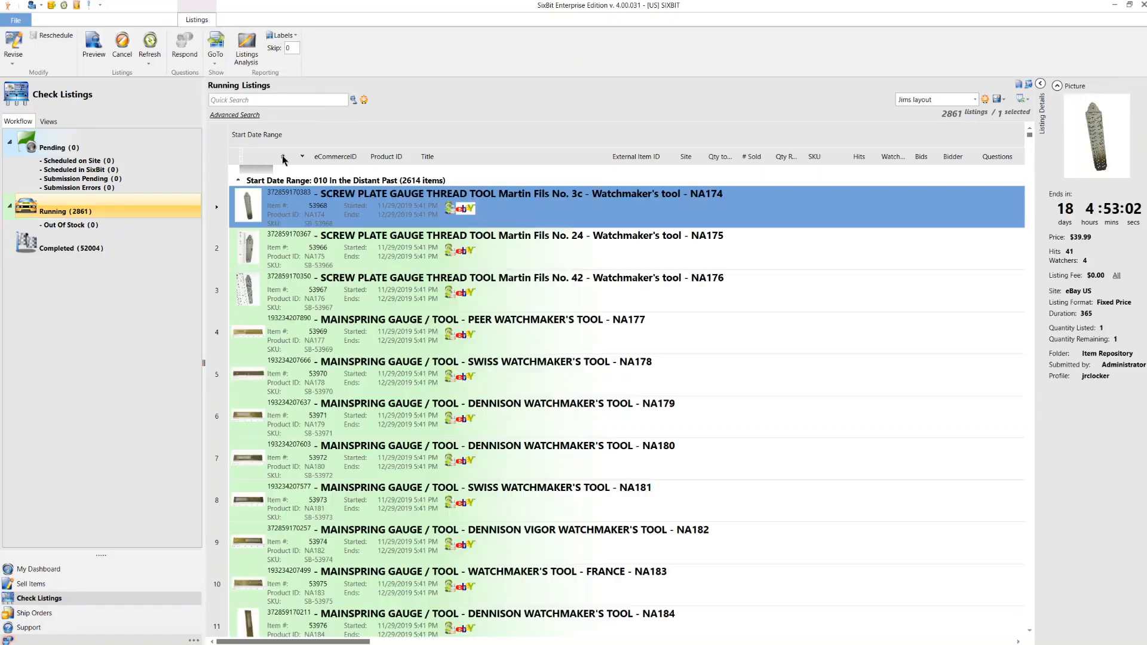
mouse_move(1073, 189)
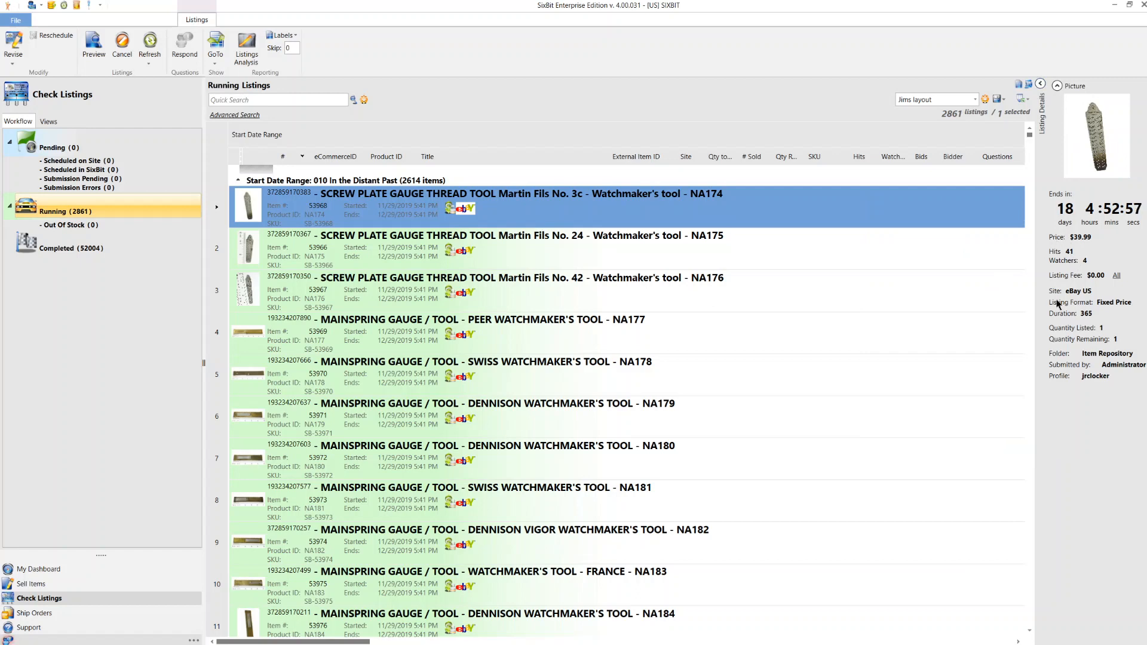
mouse_move(417, 373)
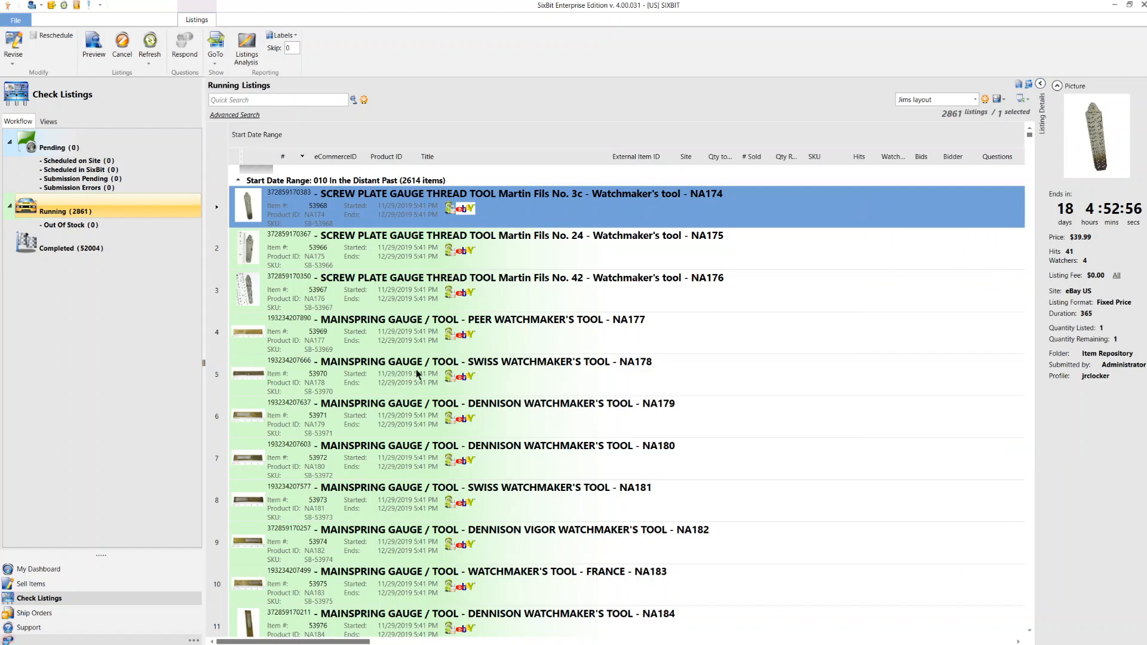
Scroll the views list toward the Running Listings For ItemIDs (54206) view
scroll(down, 3)
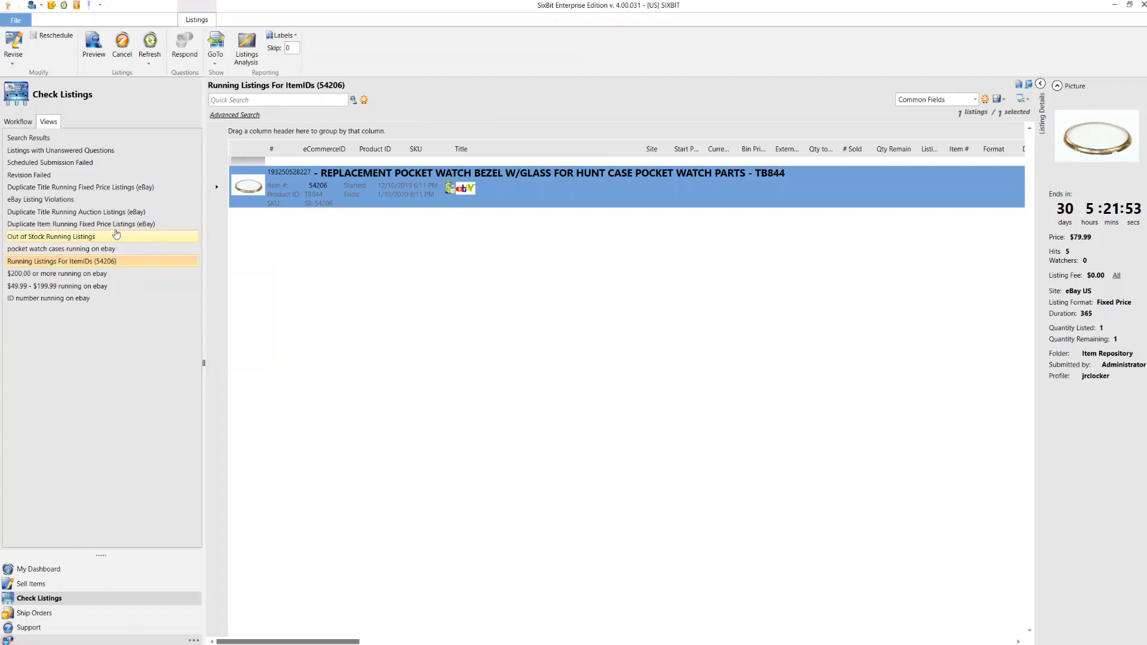
Browse the duplicate, violation and failed-revision views, then show 'ID number running on ebay' with 137 listings
click(80, 223)
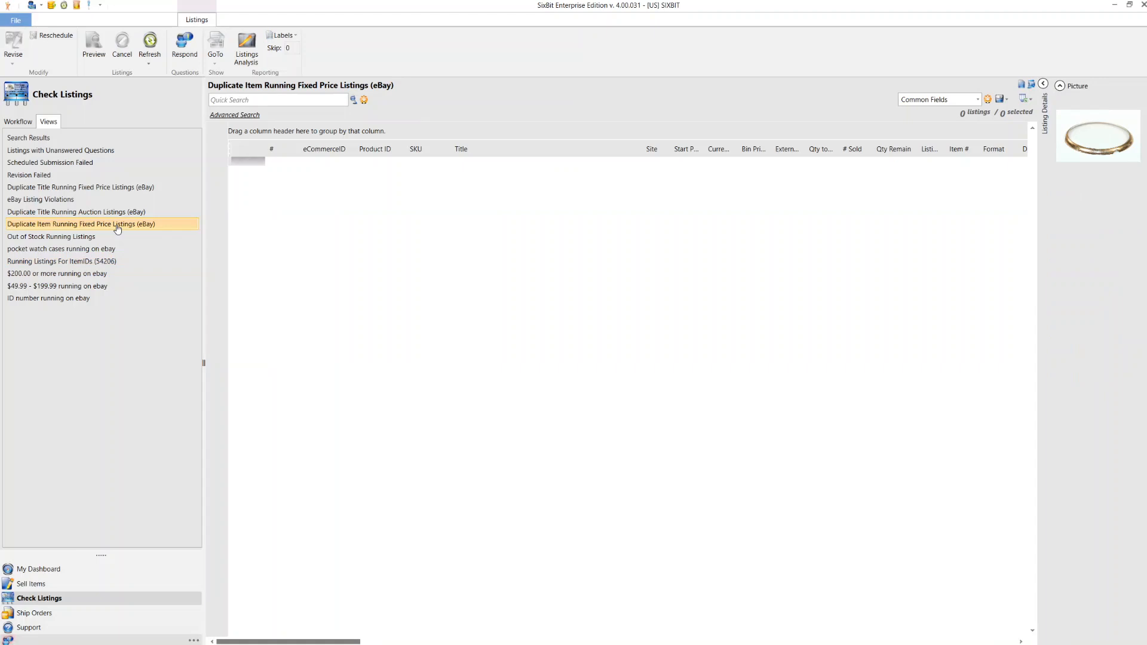
click(77, 212)
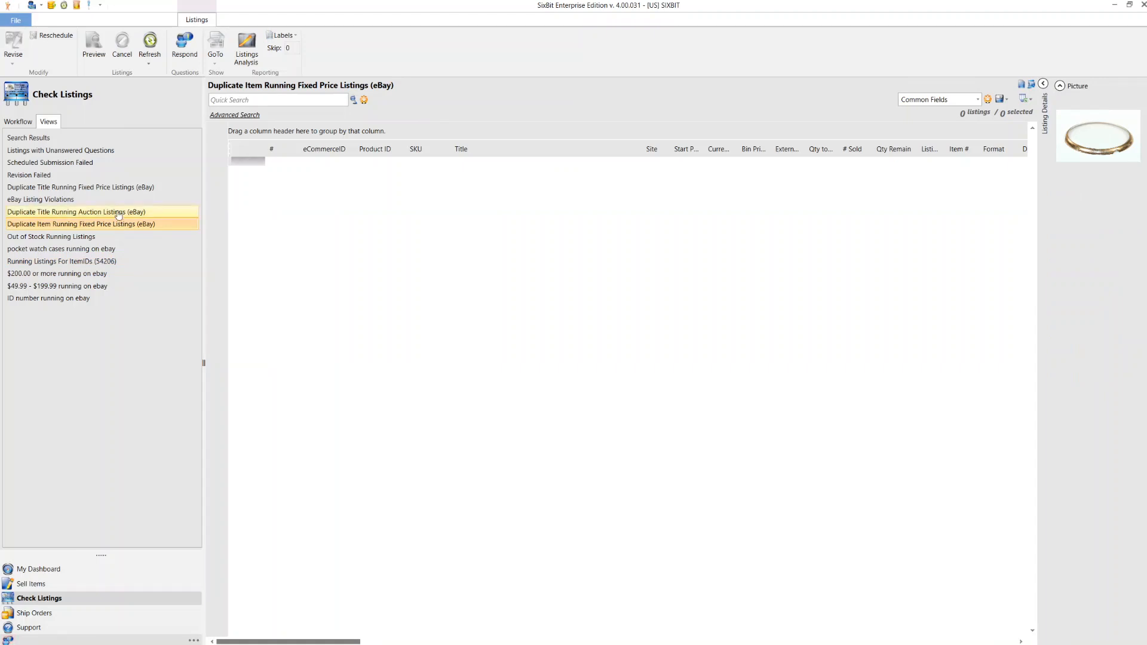
click(41, 200)
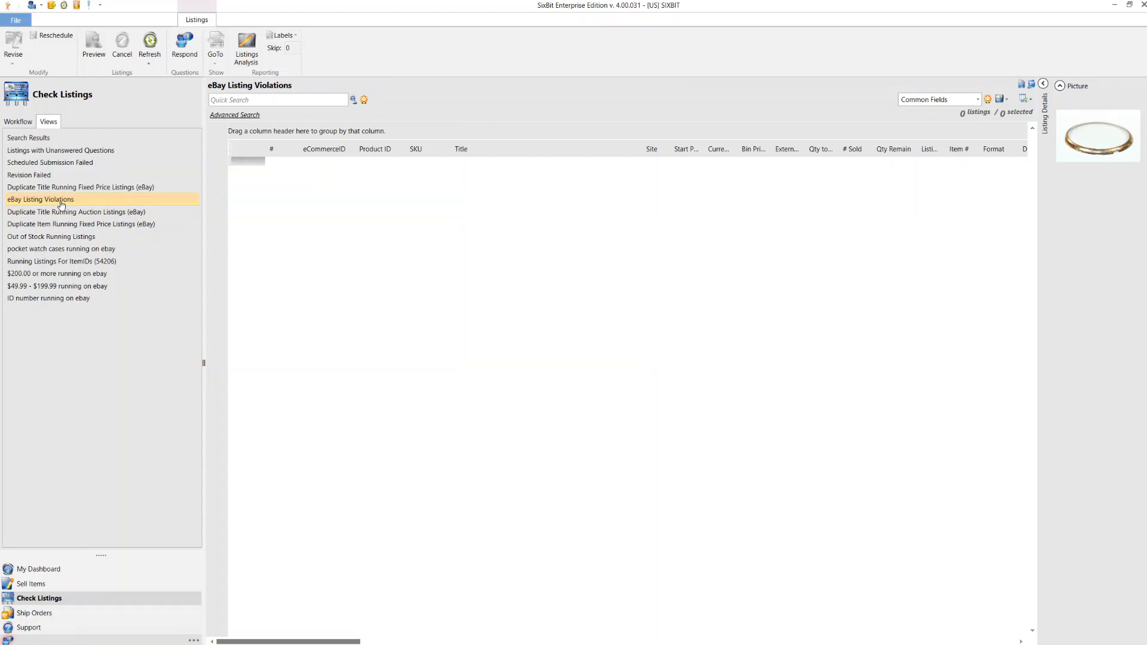
mouse_move(101, 186)
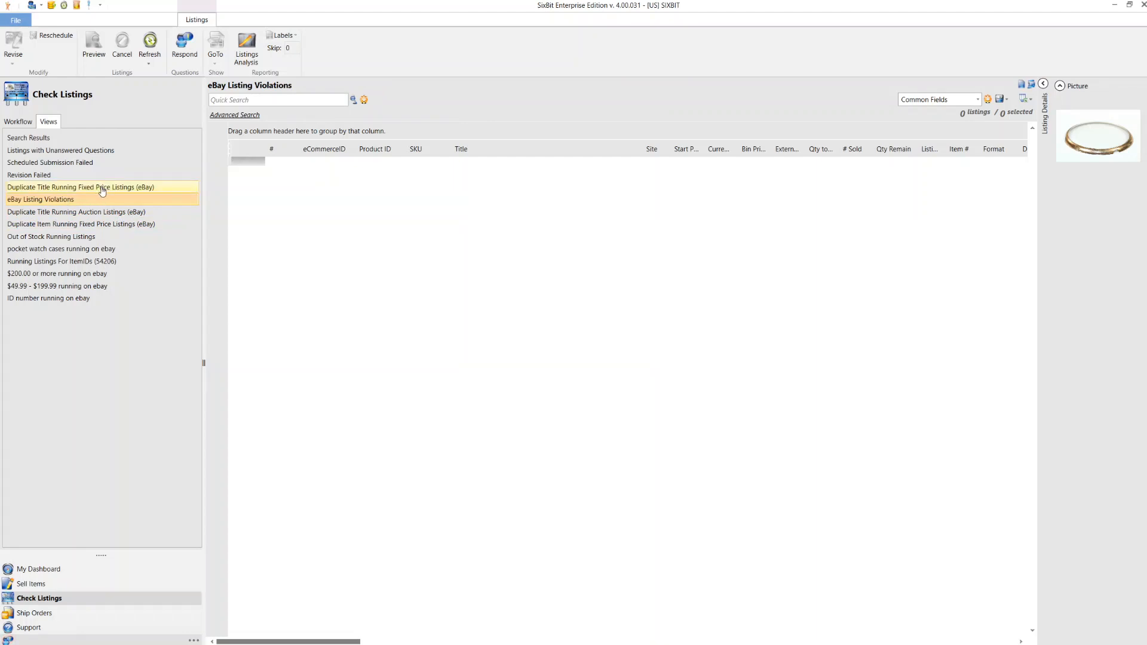
click(80, 186)
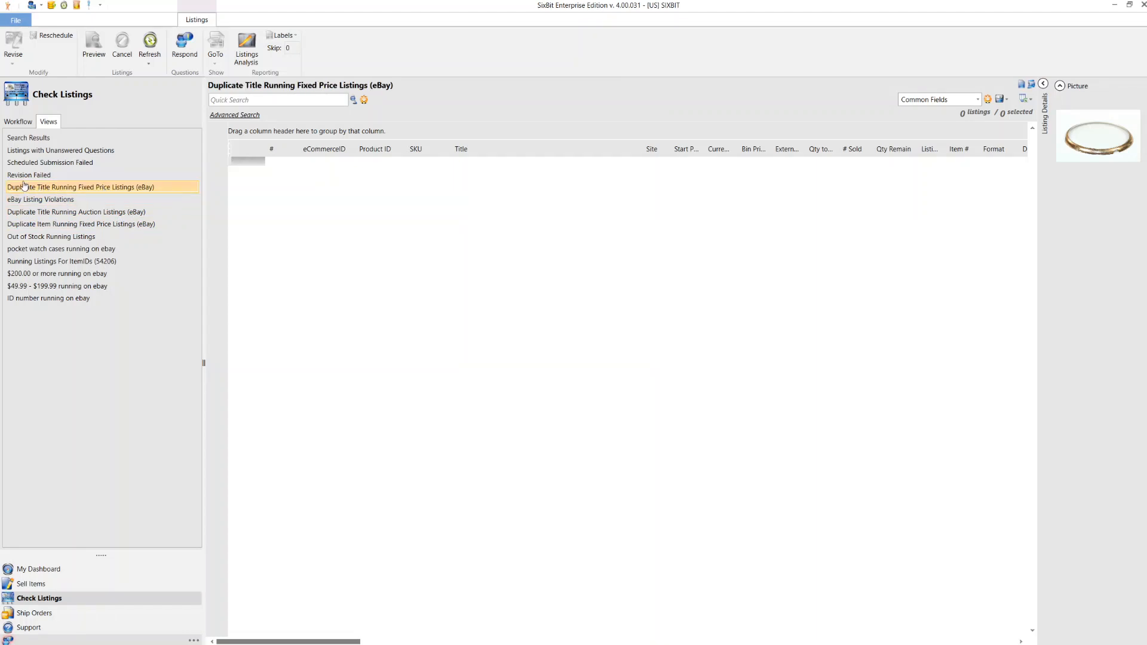
click(28, 174)
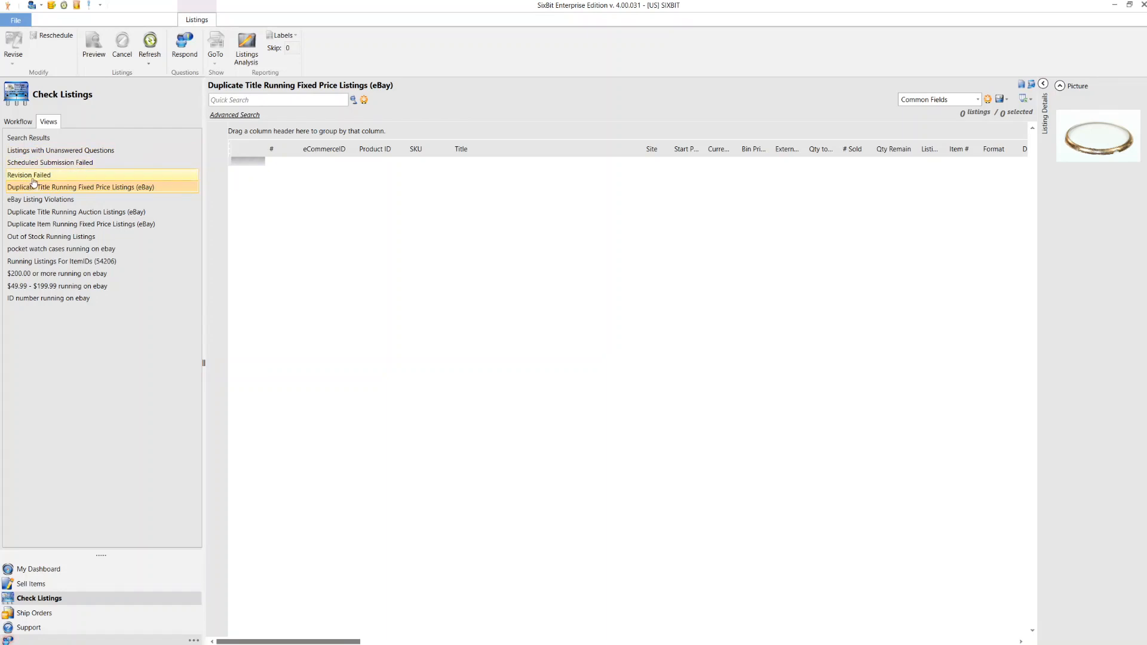
click(29, 175)
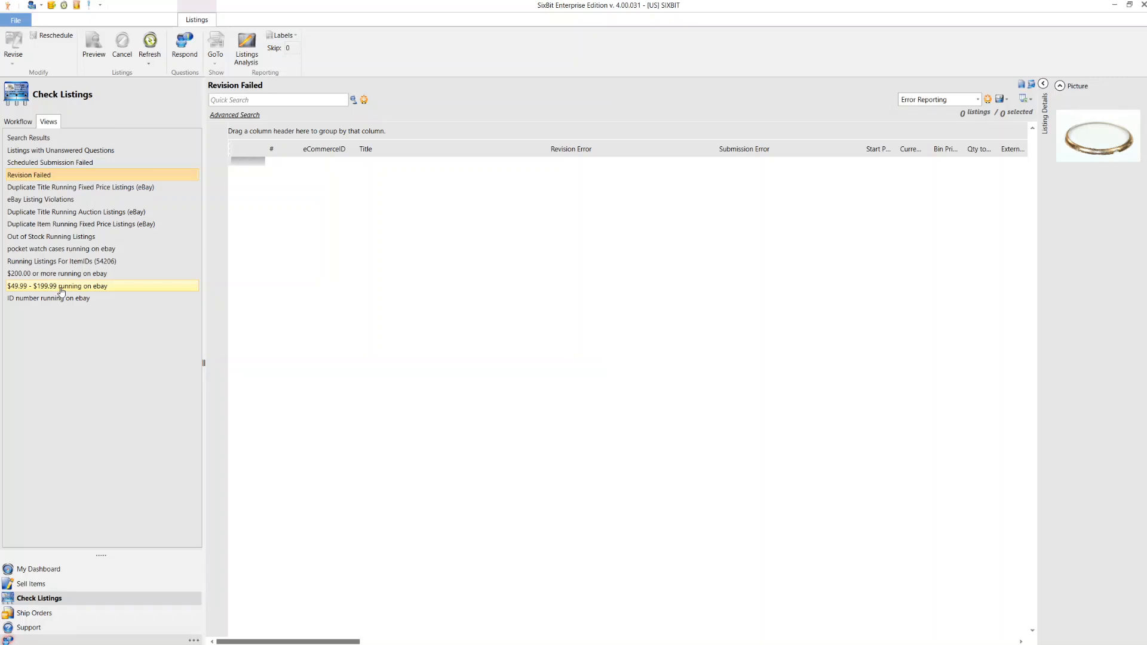
mouse_move(62, 291)
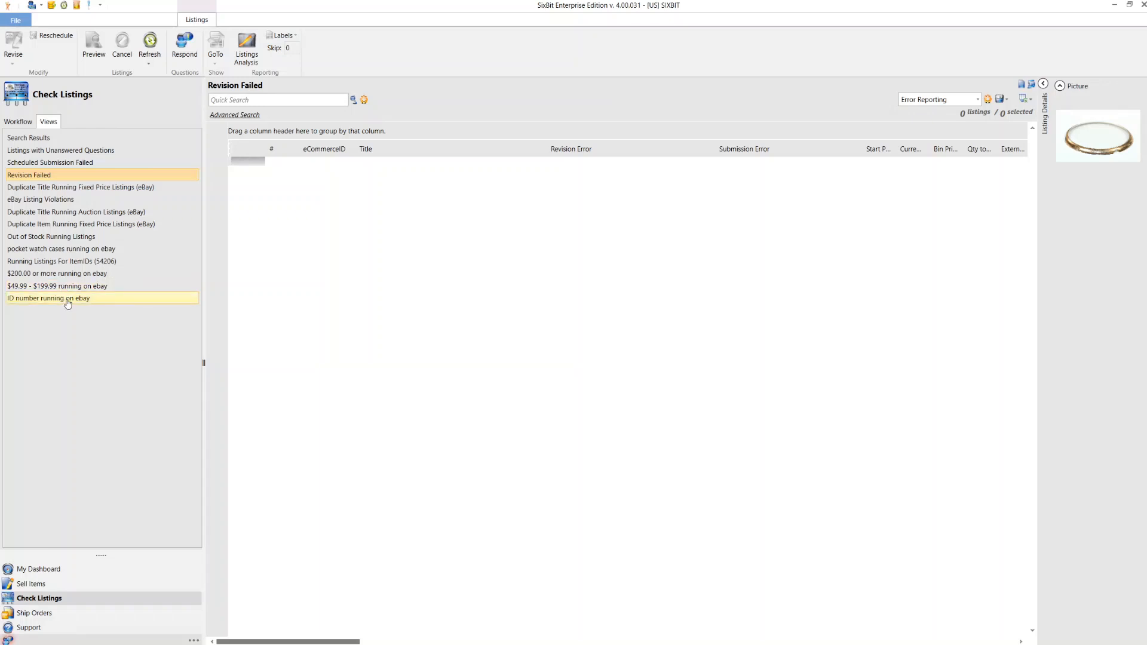
click(48, 297)
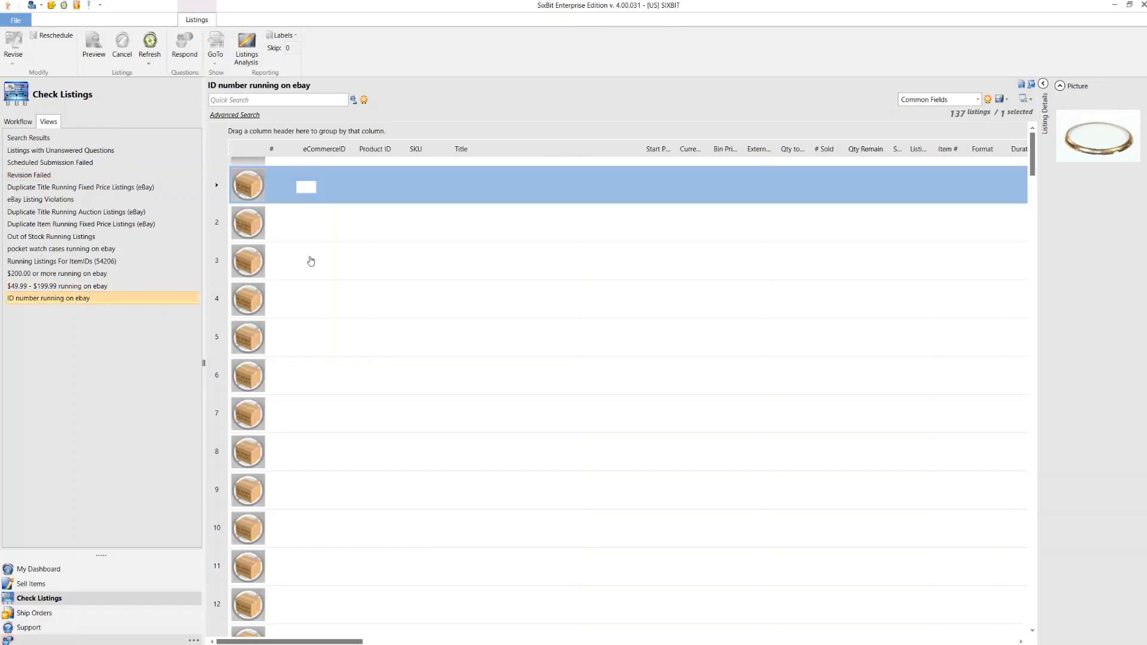
mouse_move(314, 252)
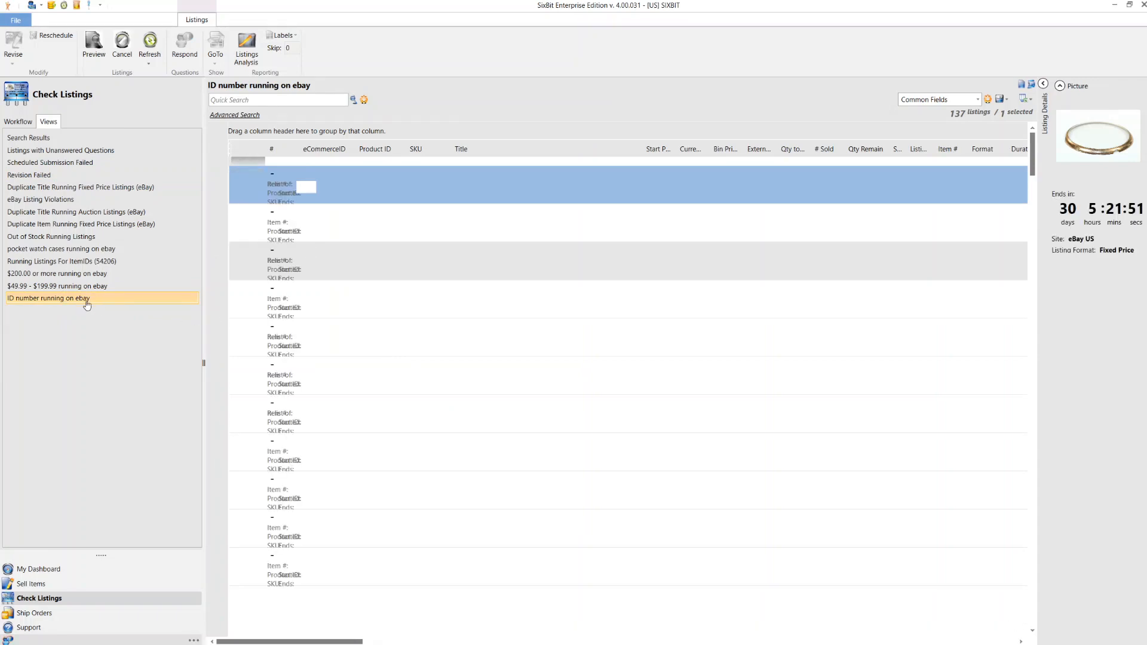
Edit the view's search so Product ID contains GG instead of zz, yielding 152 listings
right_click(48, 297)
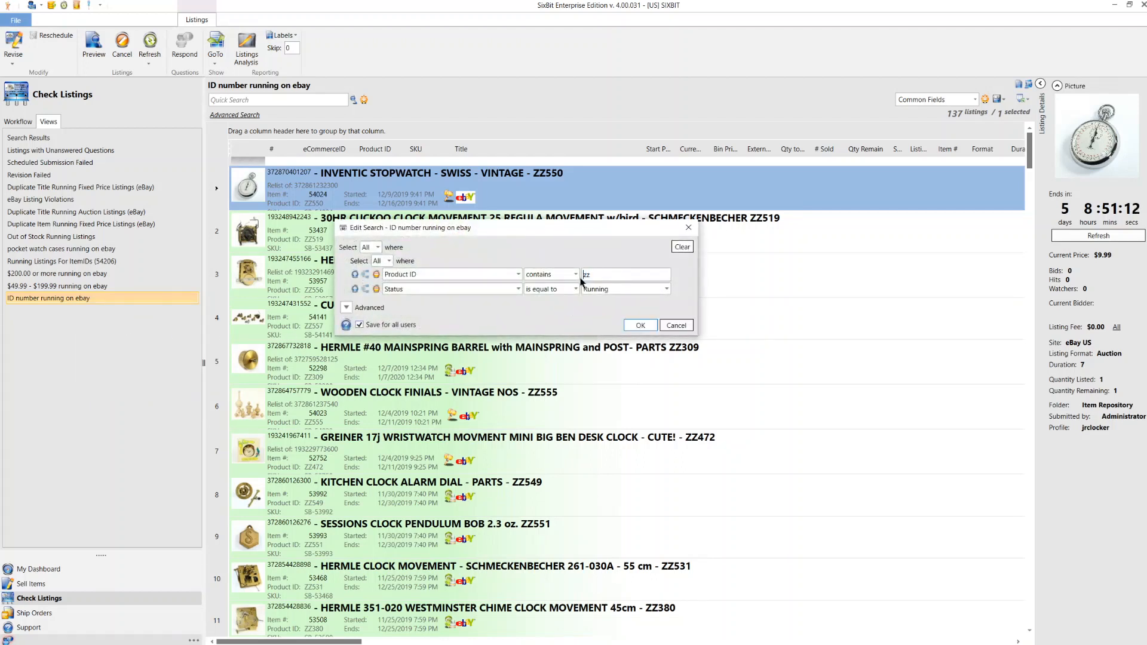
text(G)
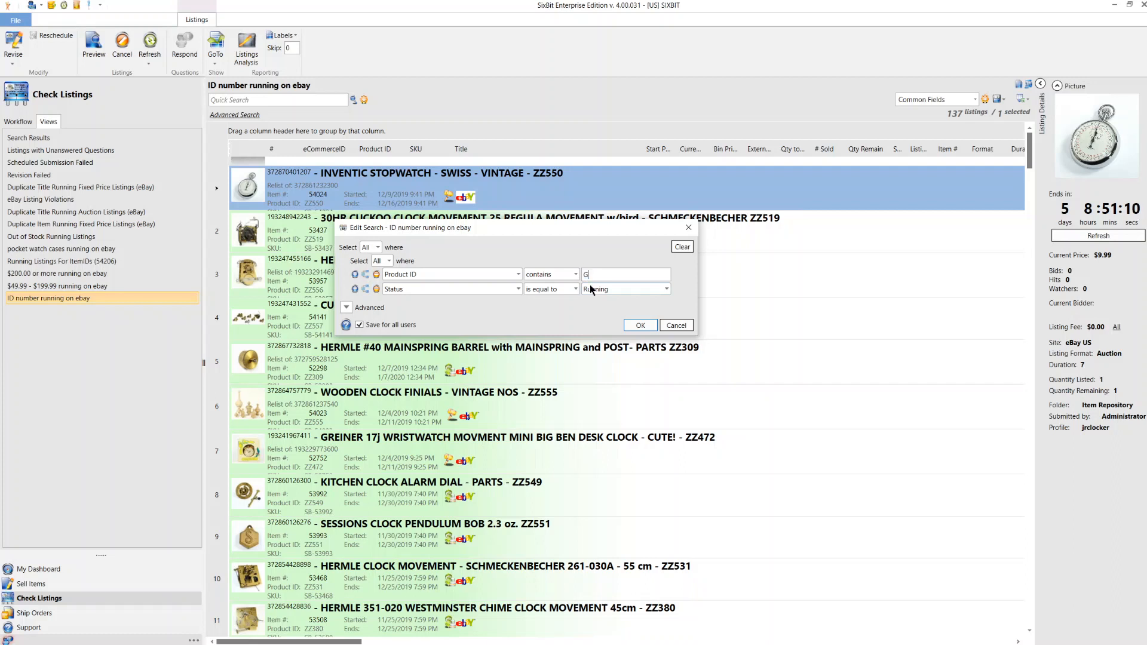
text(G)
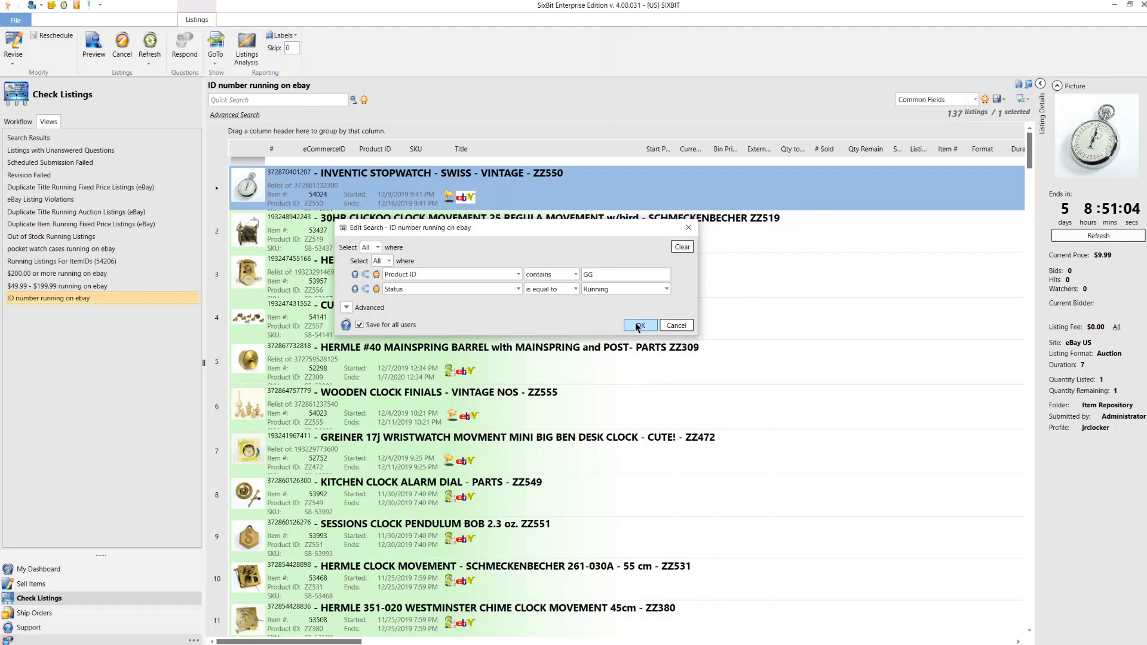
click(639, 325)
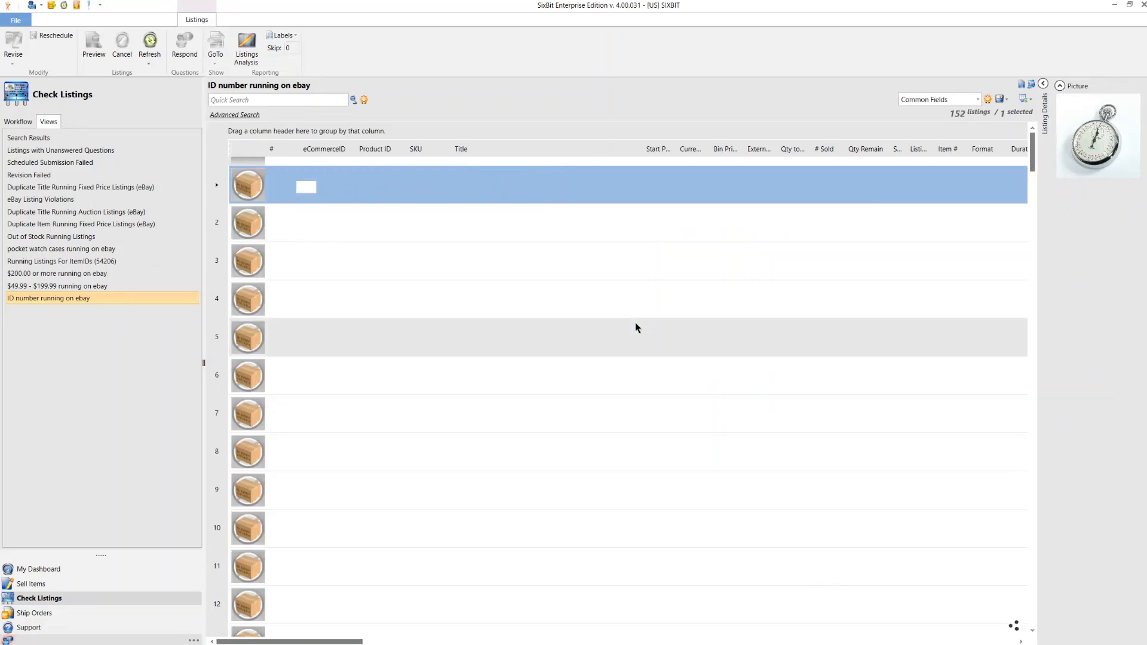
mouse_move(960, 124)
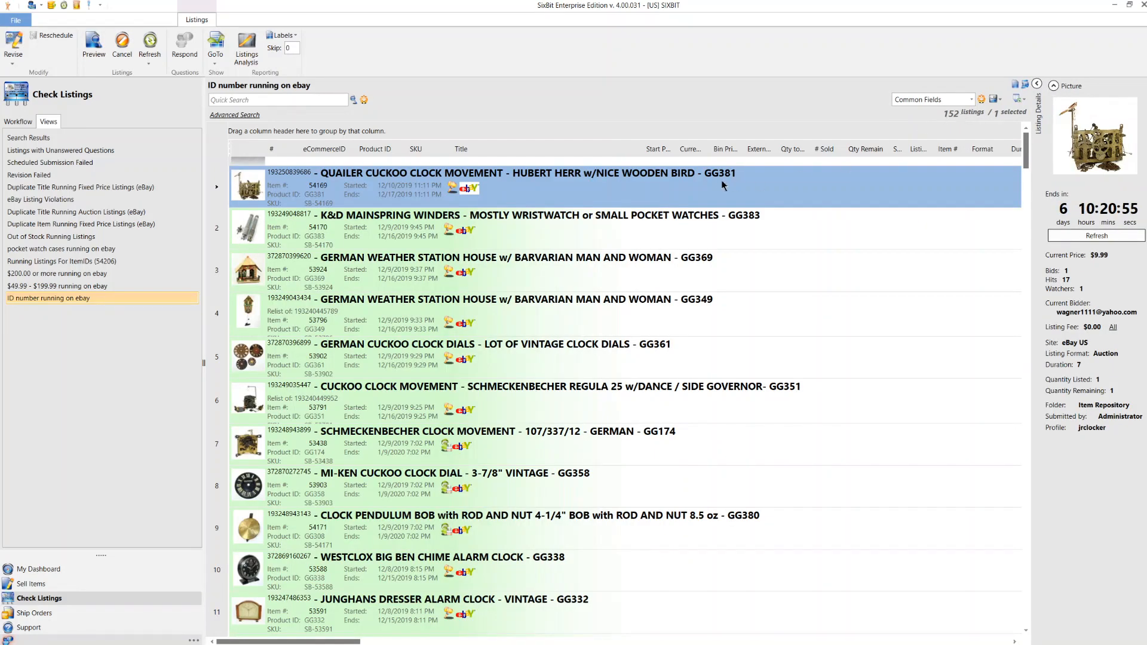
mouse_move(728, 184)
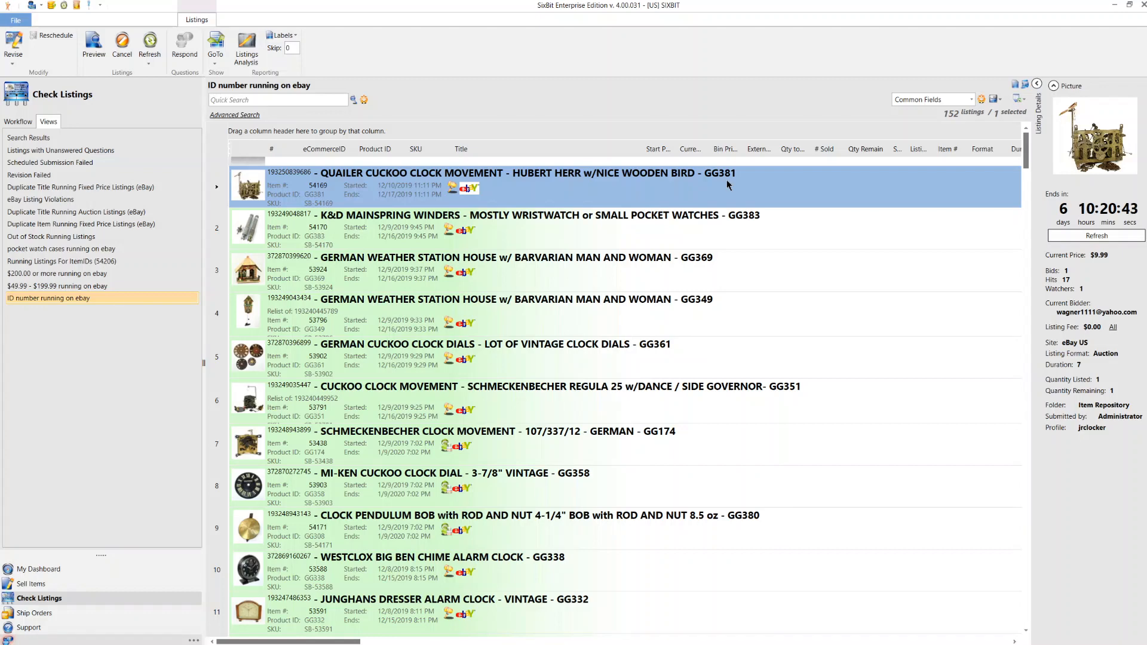
mouse_move(706, 397)
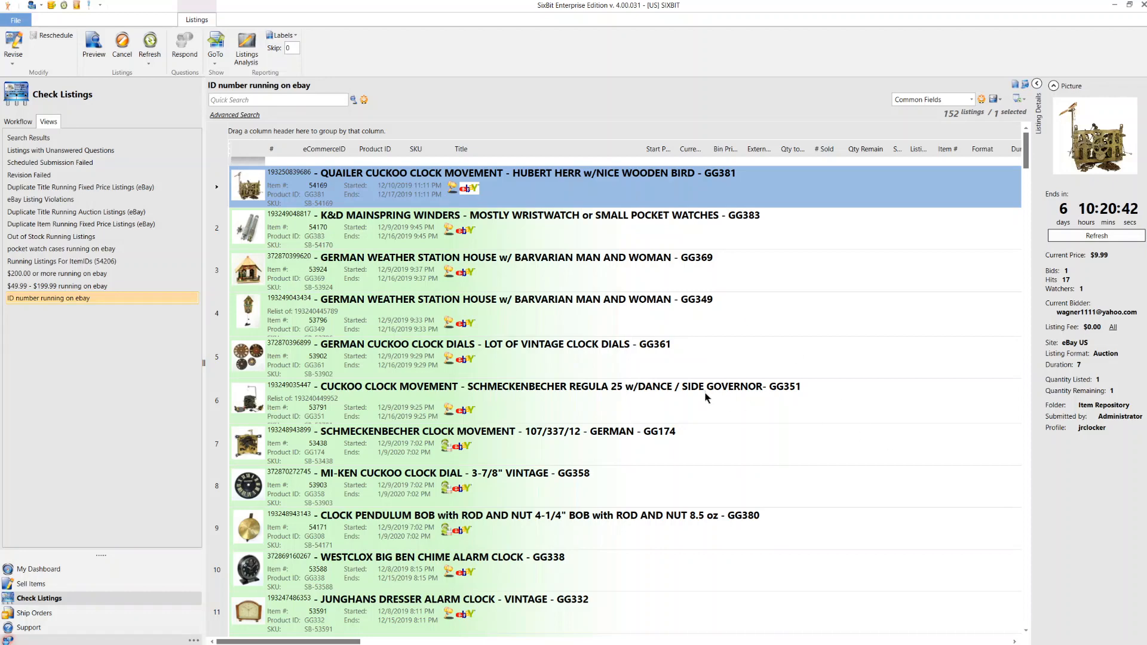
scroll(down, 3)
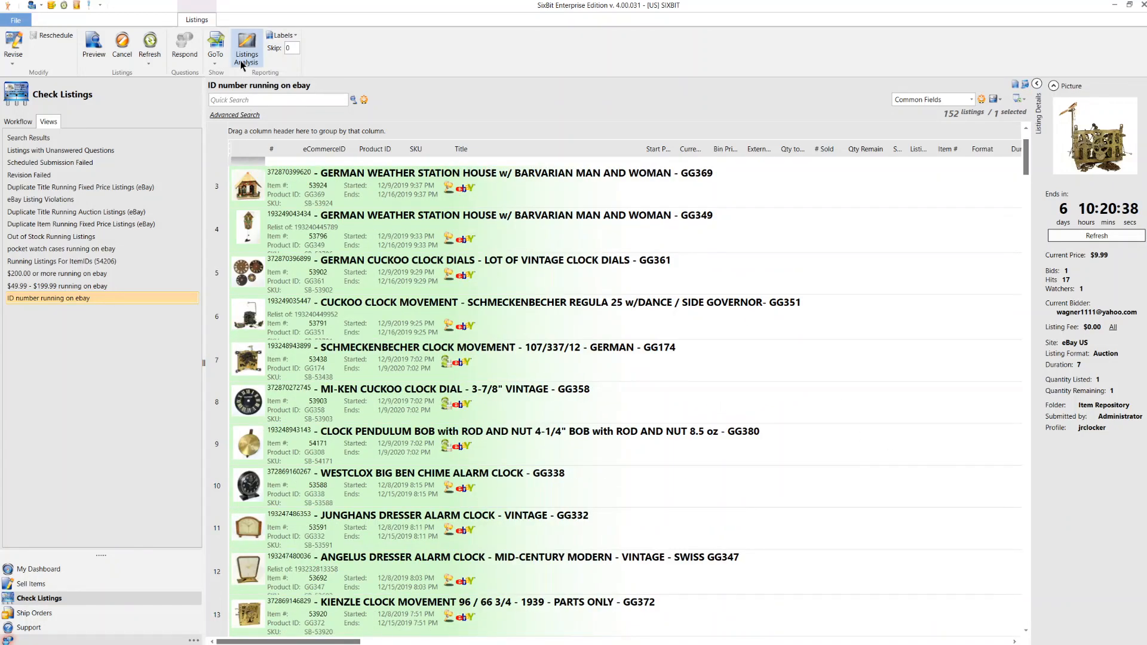
Show the GG listings in the auction house Running report layout and exit the analysis tool
click(246, 51)
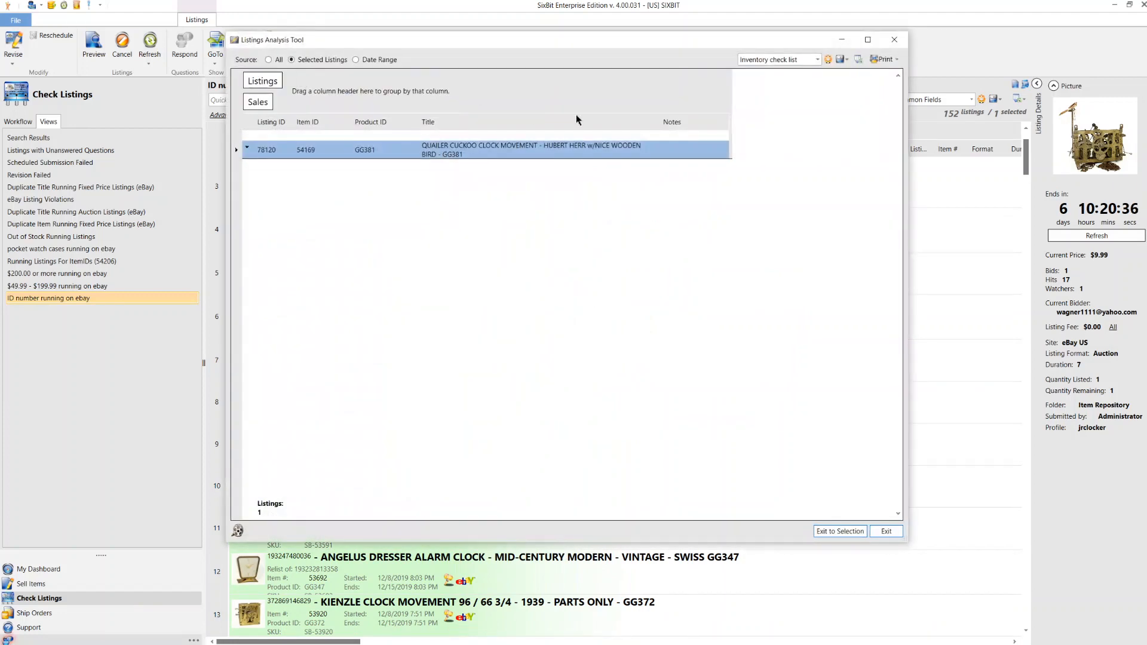
click(819, 59)
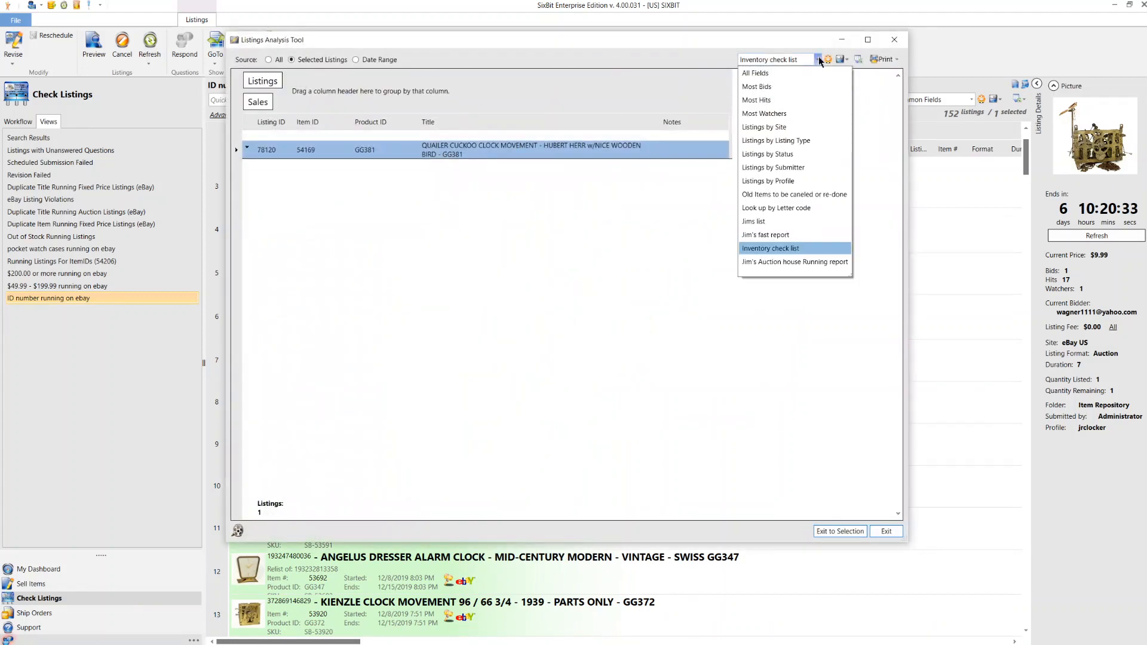
click(794, 262)
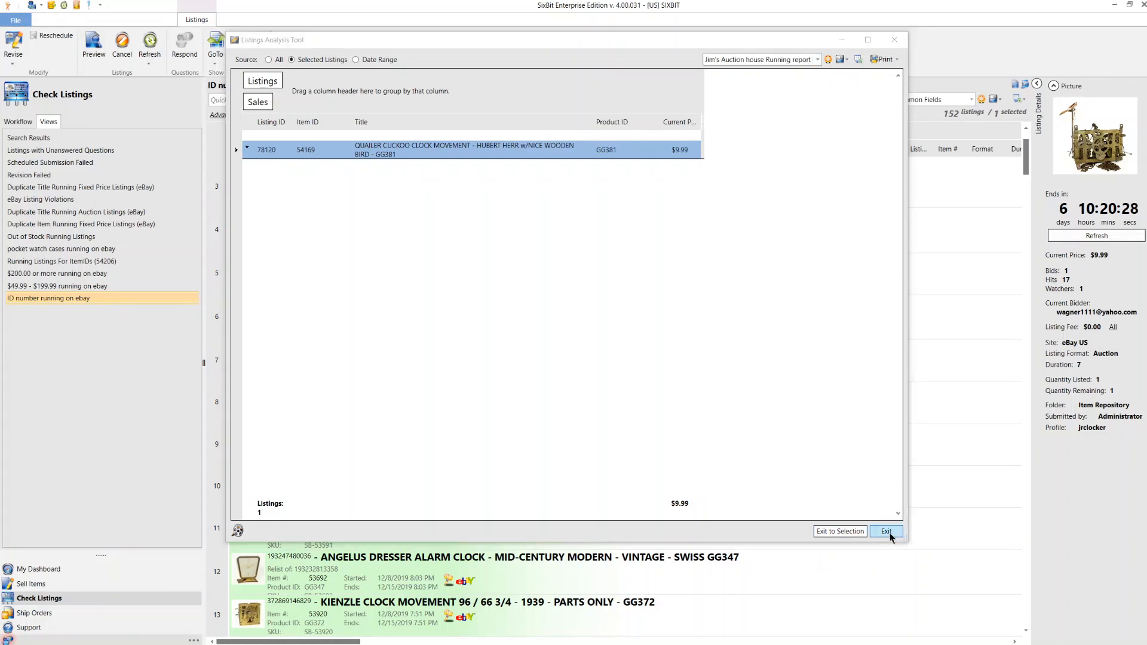
click(885, 530)
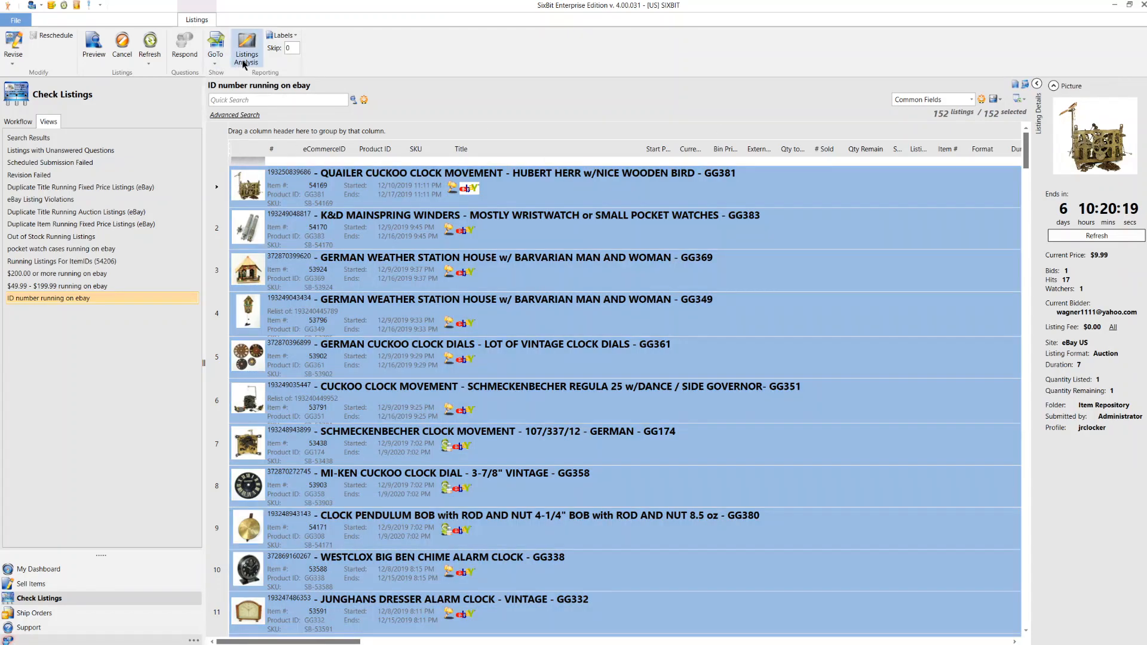
Total the Current Price of all 152 selected GG listings in the Listings Analysis Tool — $3,566.48 — then close it
click(246, 51)
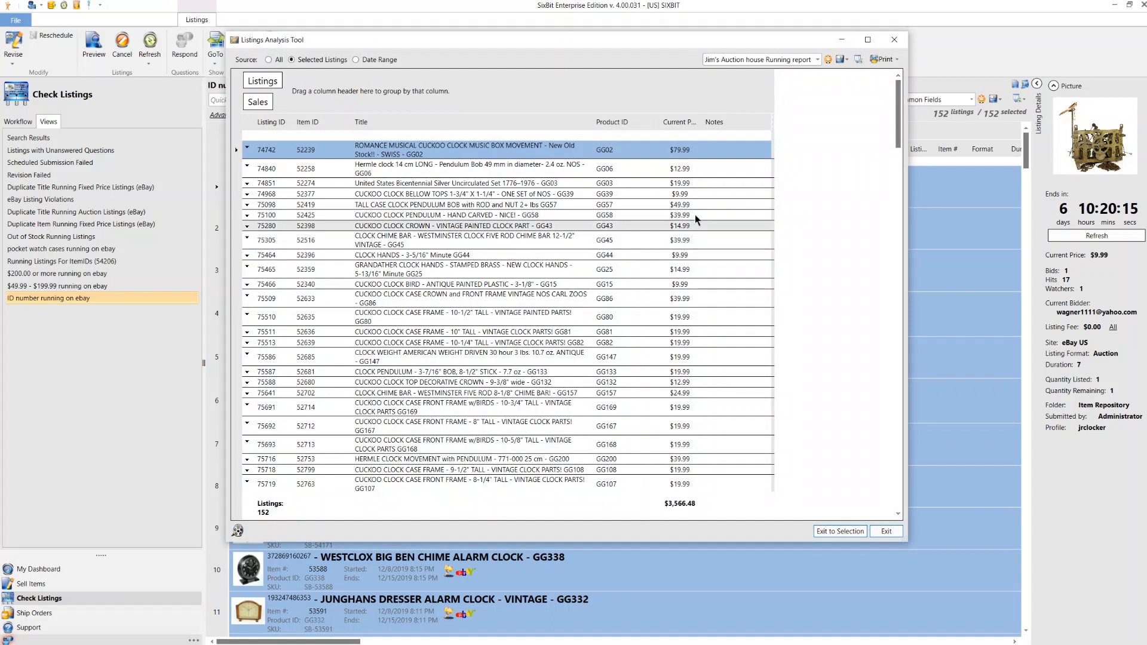
mouse_move(662, 512)
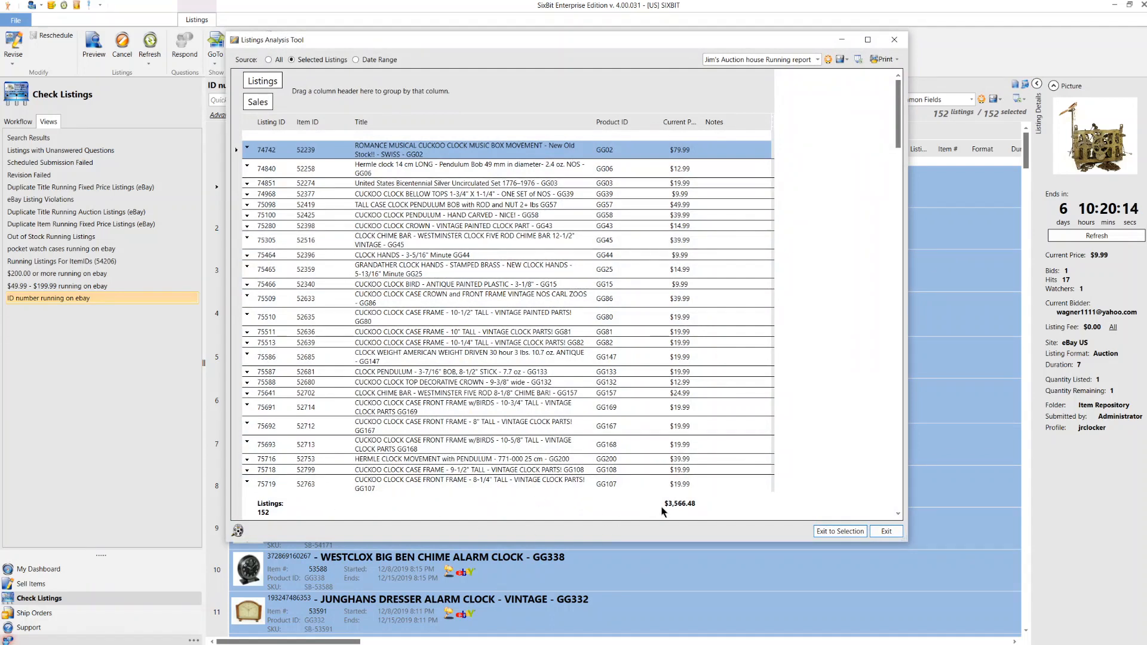
mouse_move(670, 513)
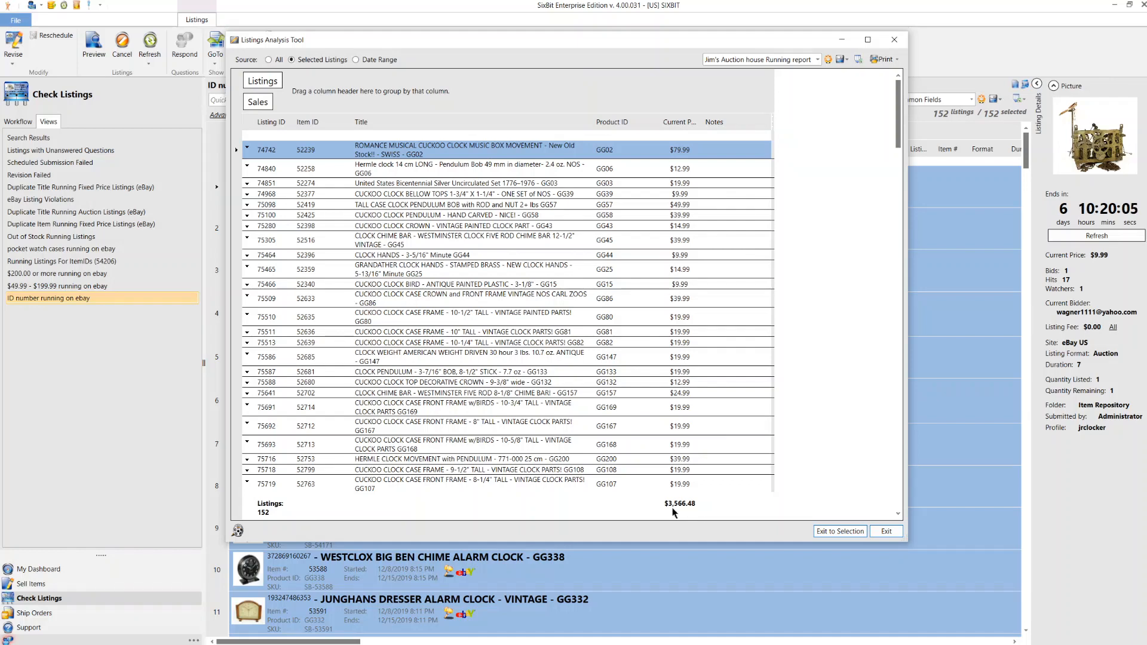
mouse_move(690, 510)
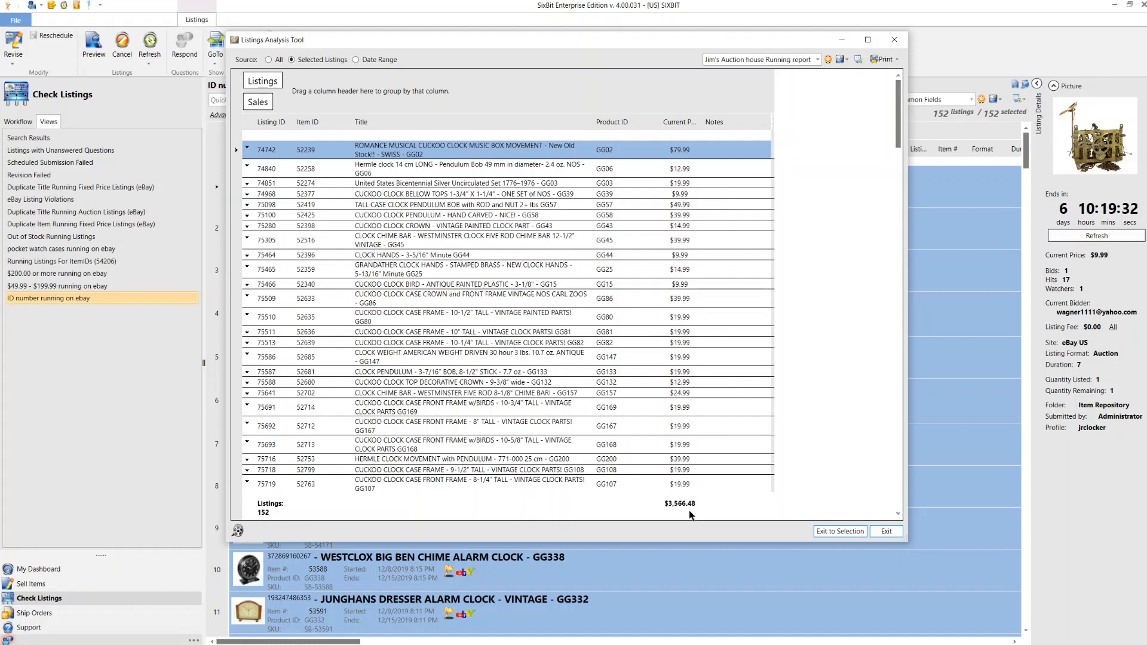
mouse_move(698, 517)
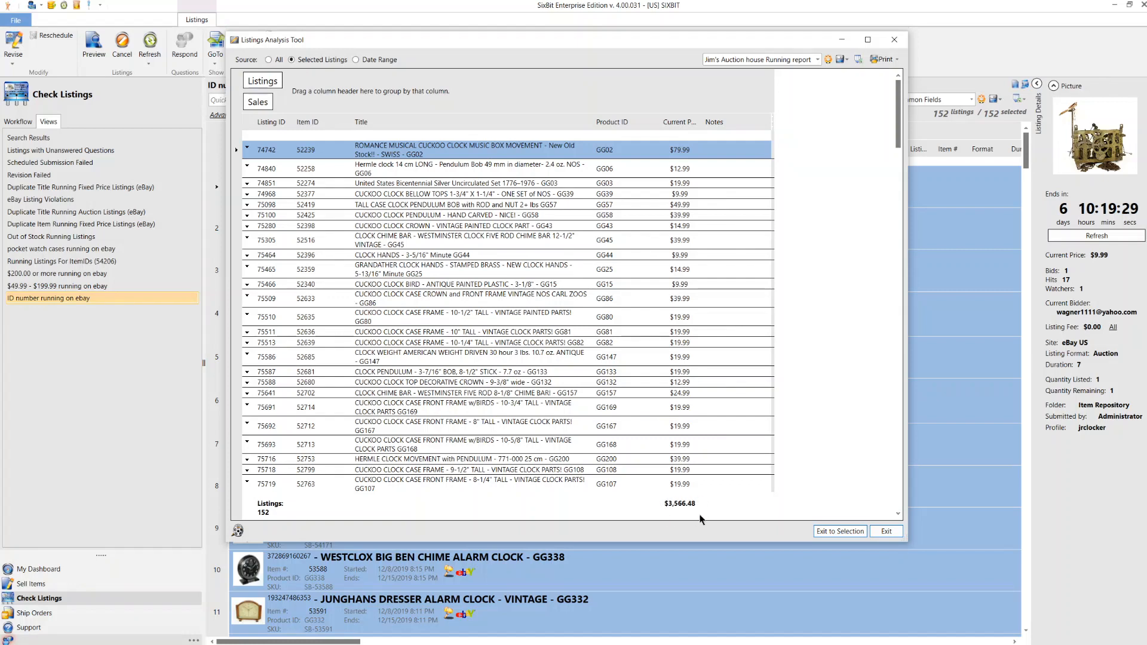
mouse_move(646, 509)
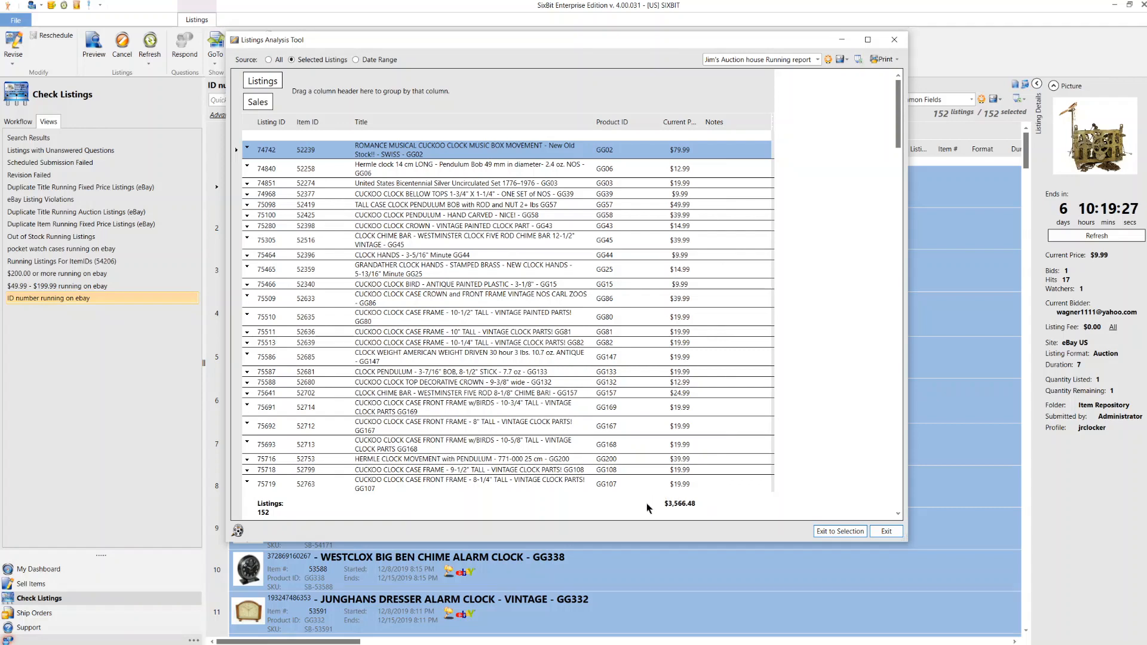
mouse_move(710, 514)
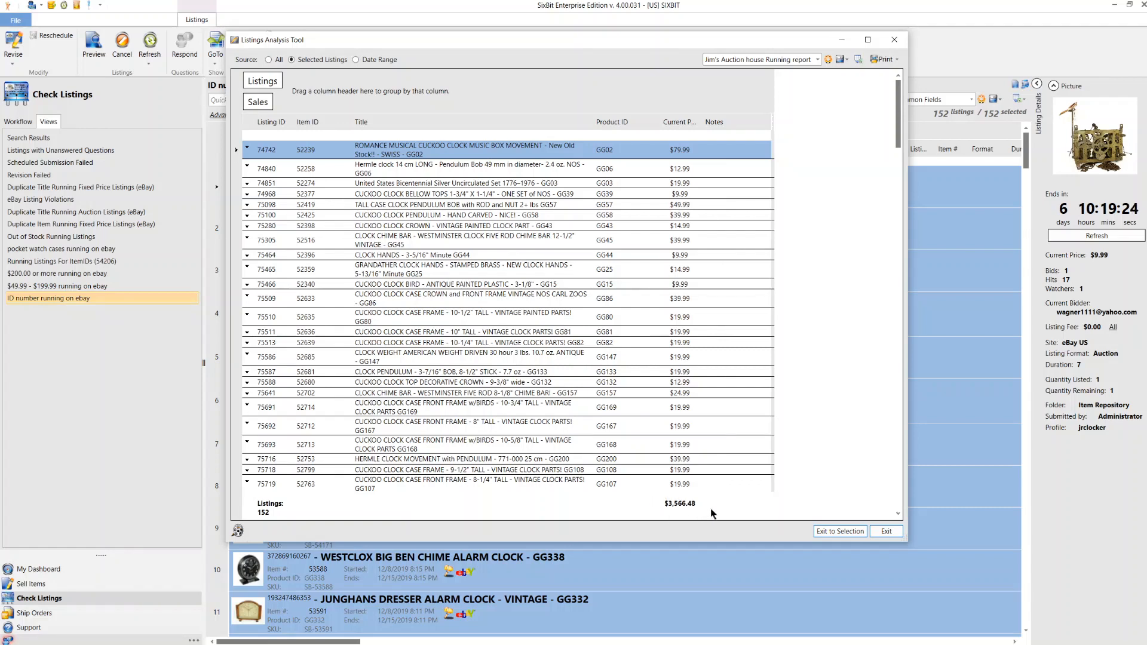
mouse_move(713, 514)
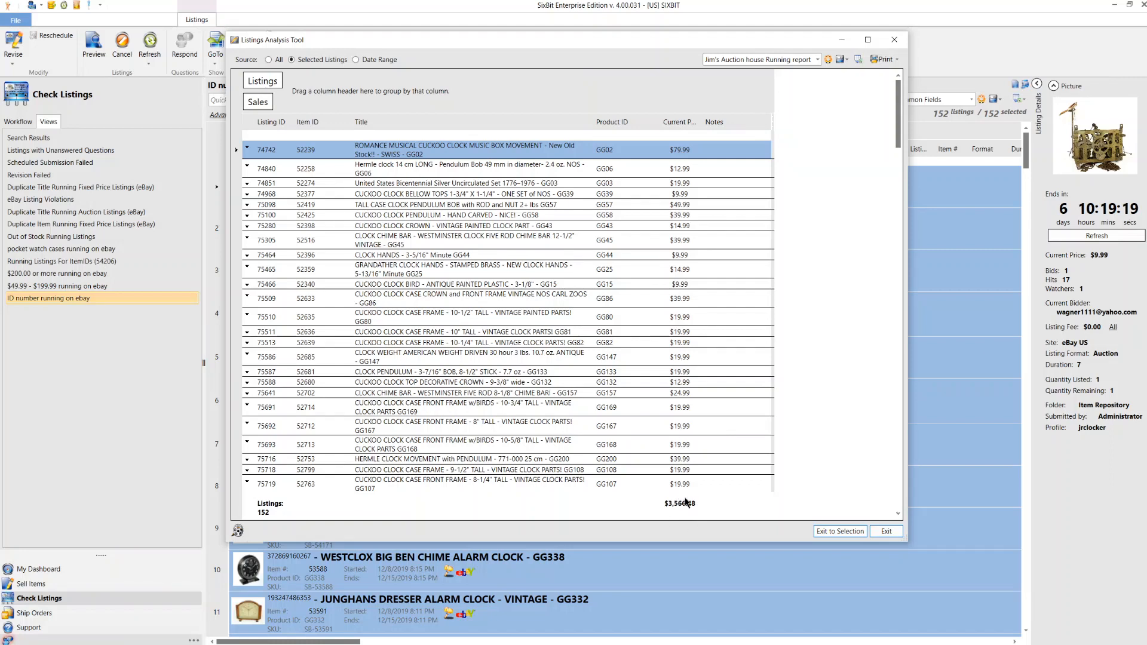
mouse_move(810, 513)
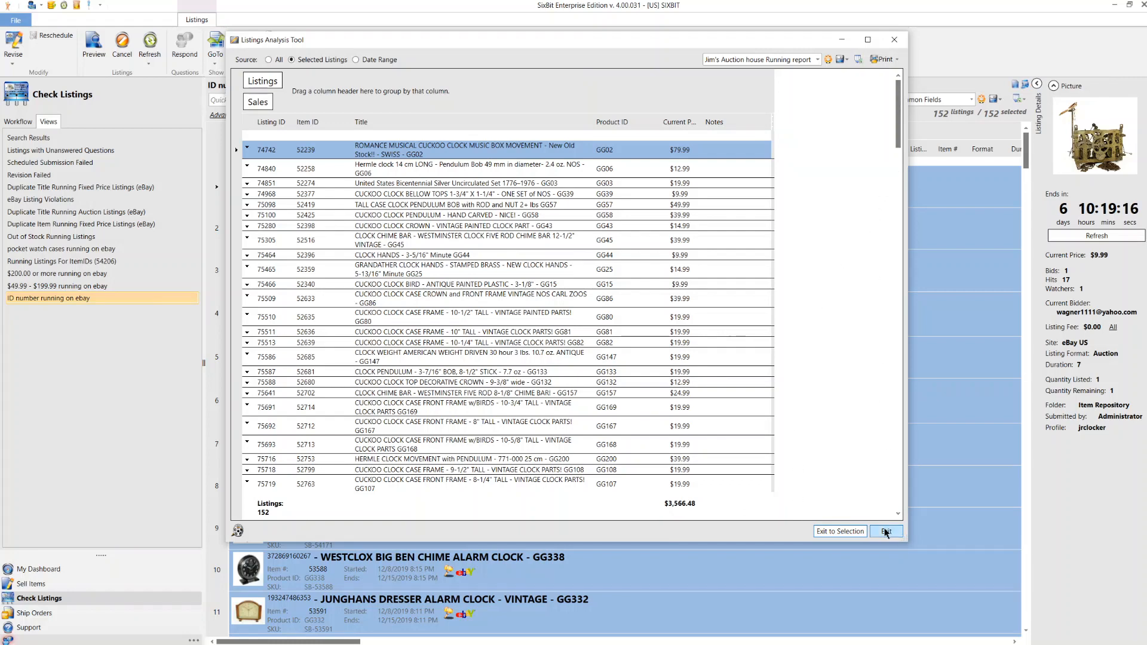
mouse_move(885, 520)
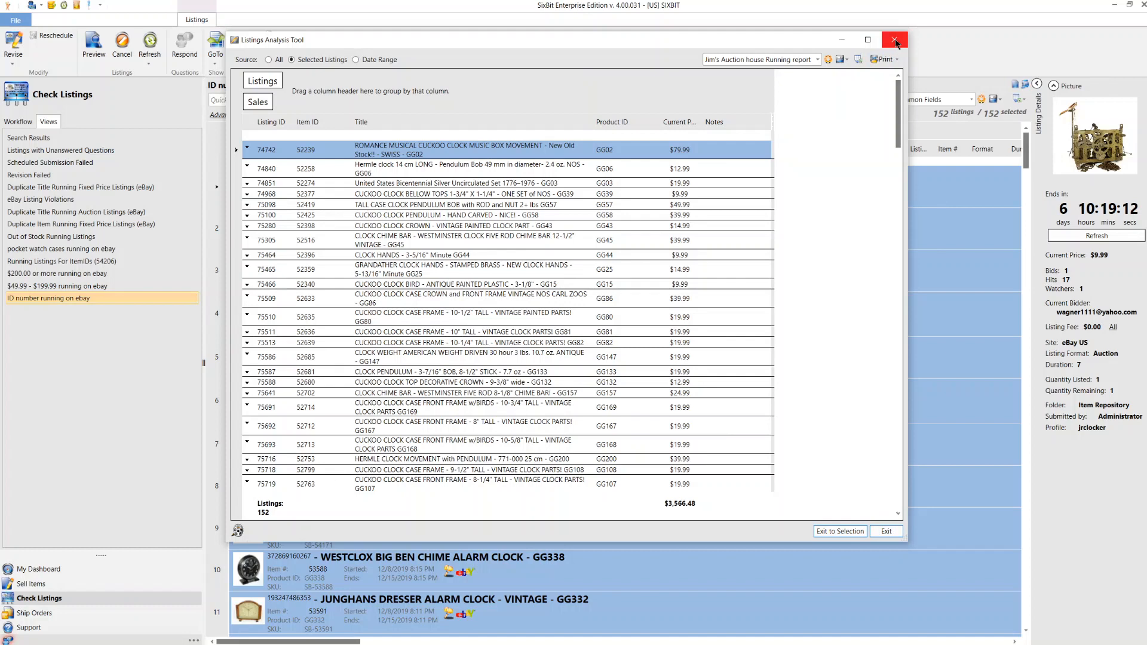
click(894, 39)
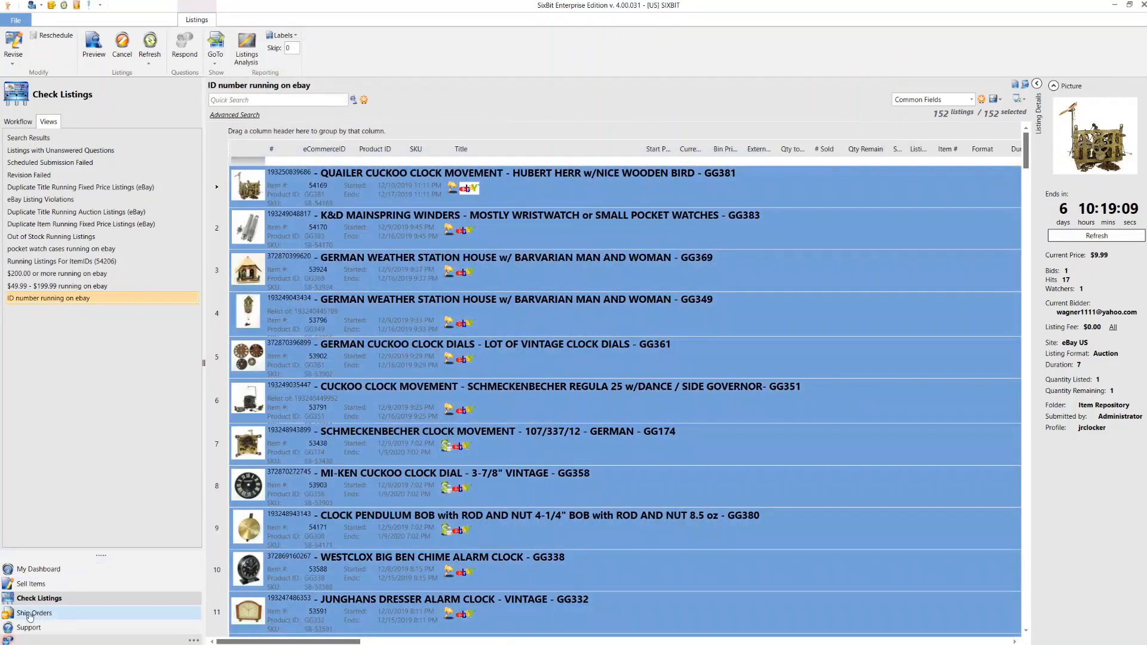